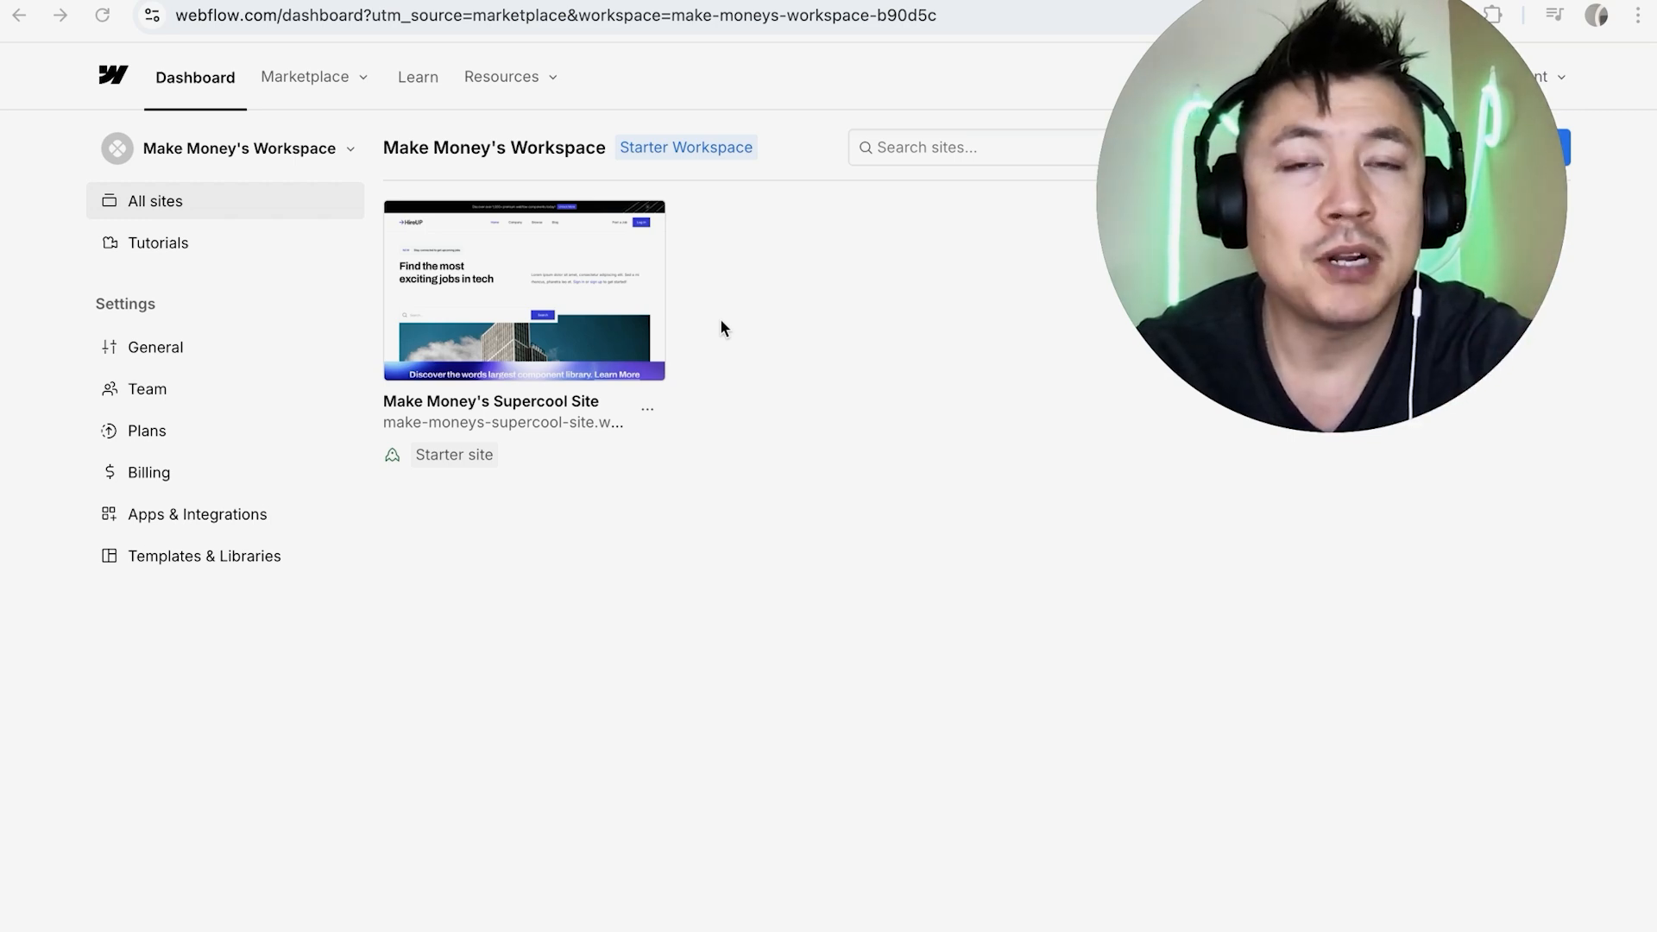
mouse_move(754, 404)
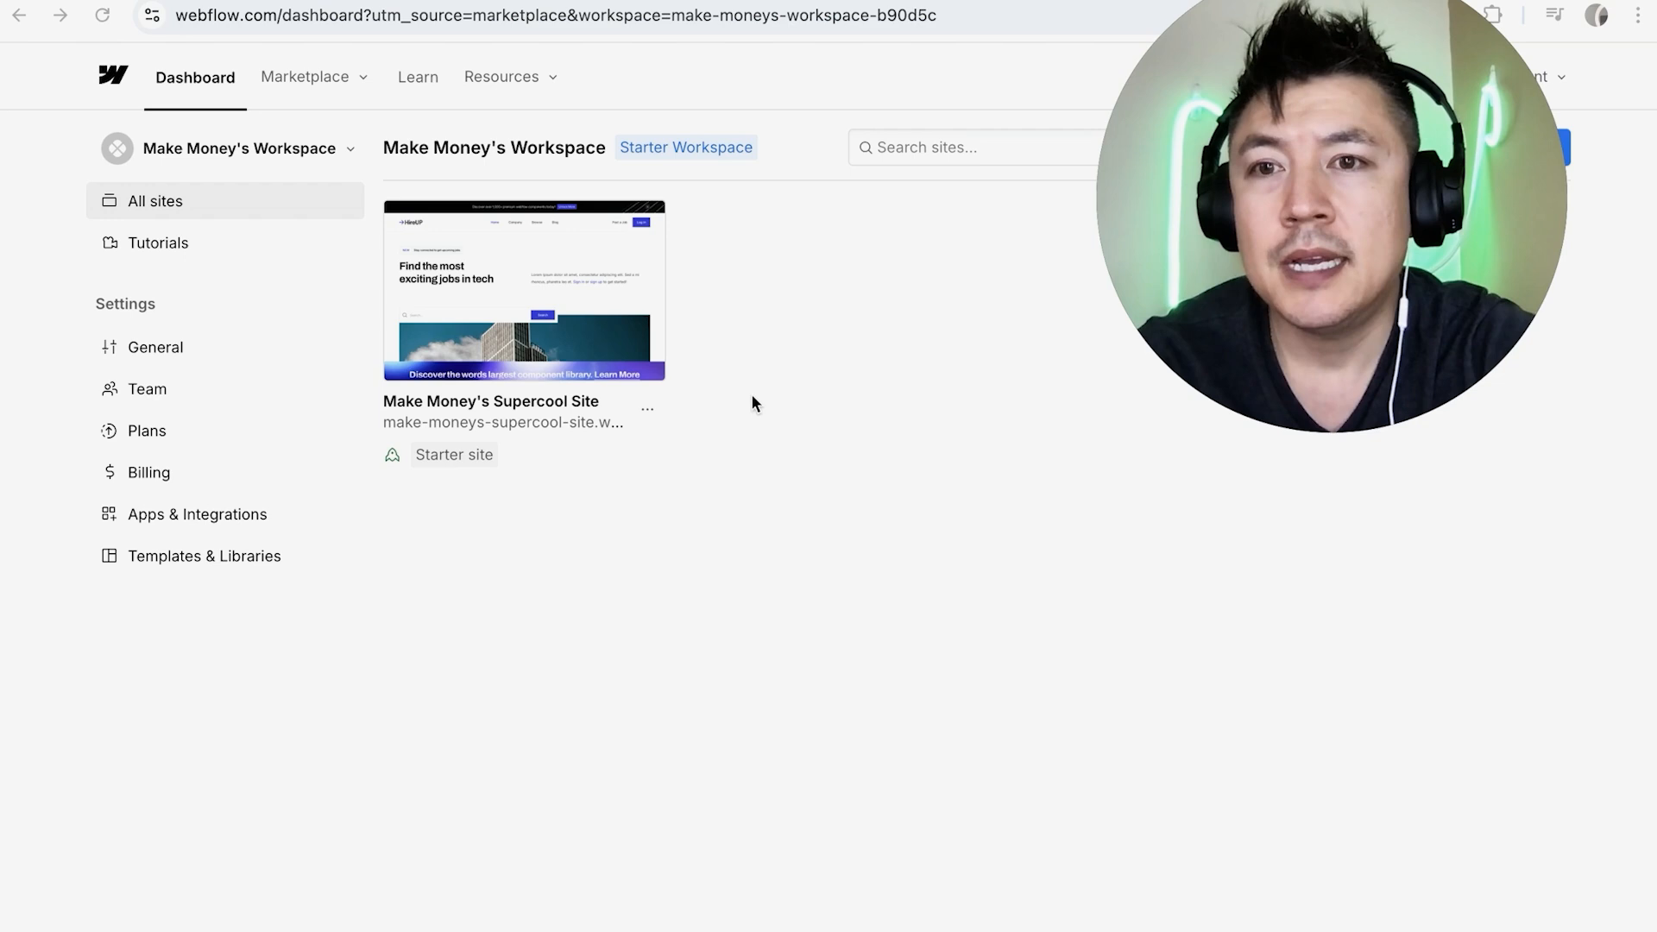
mouse_move(336, 125)
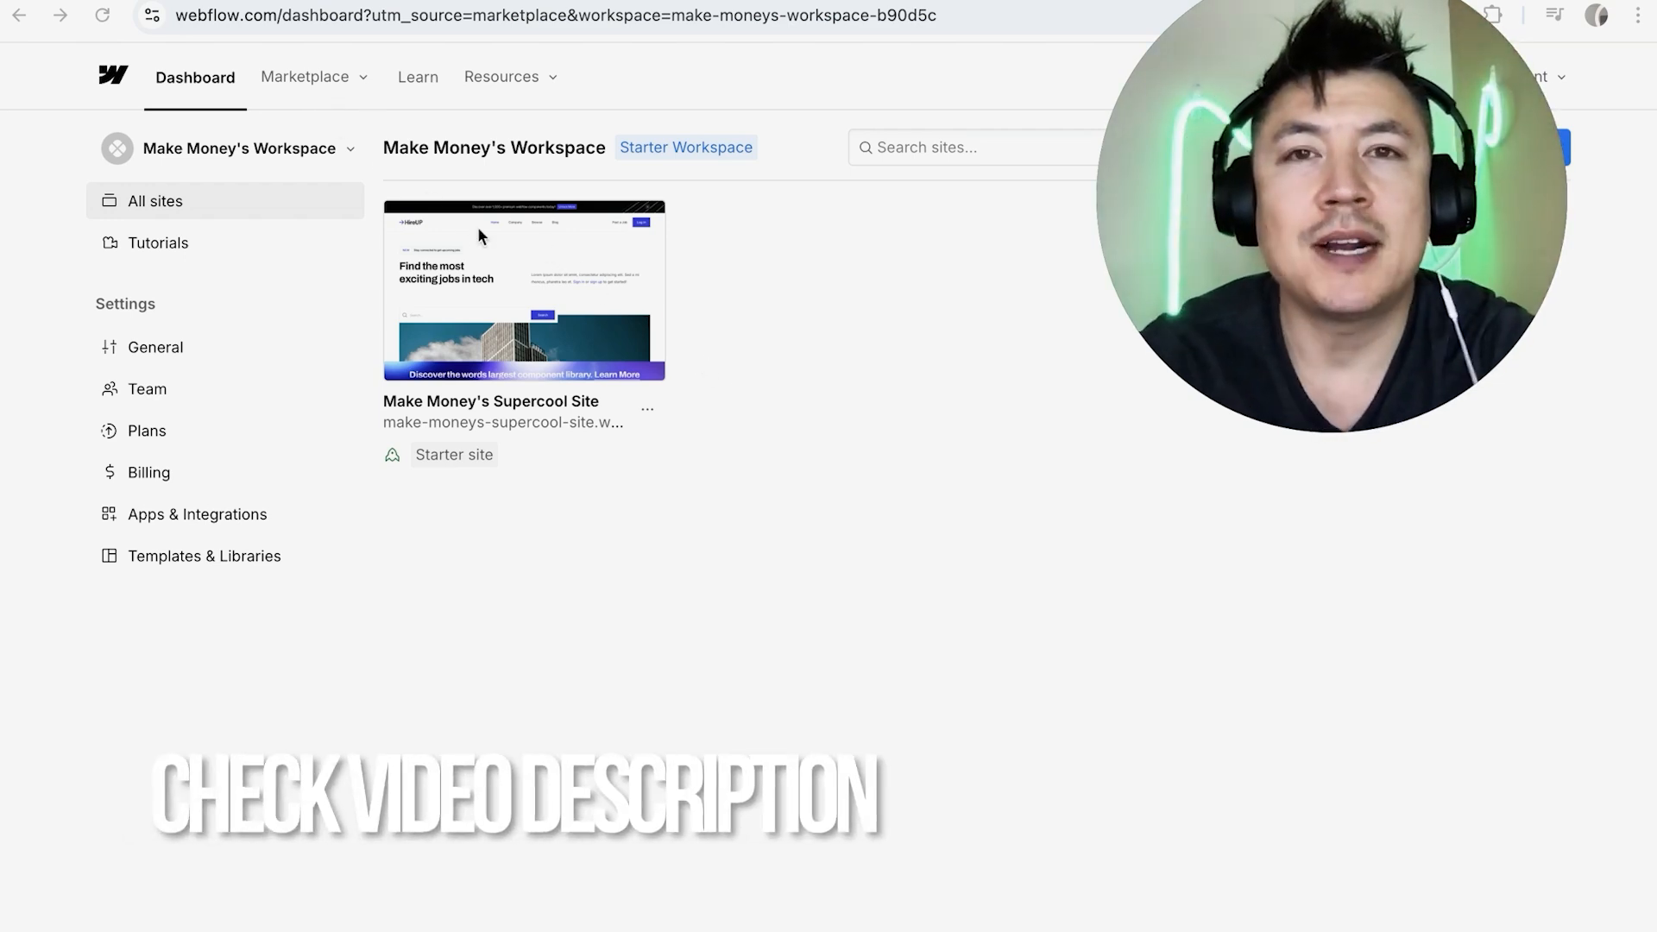
mouse_move(742, 399)
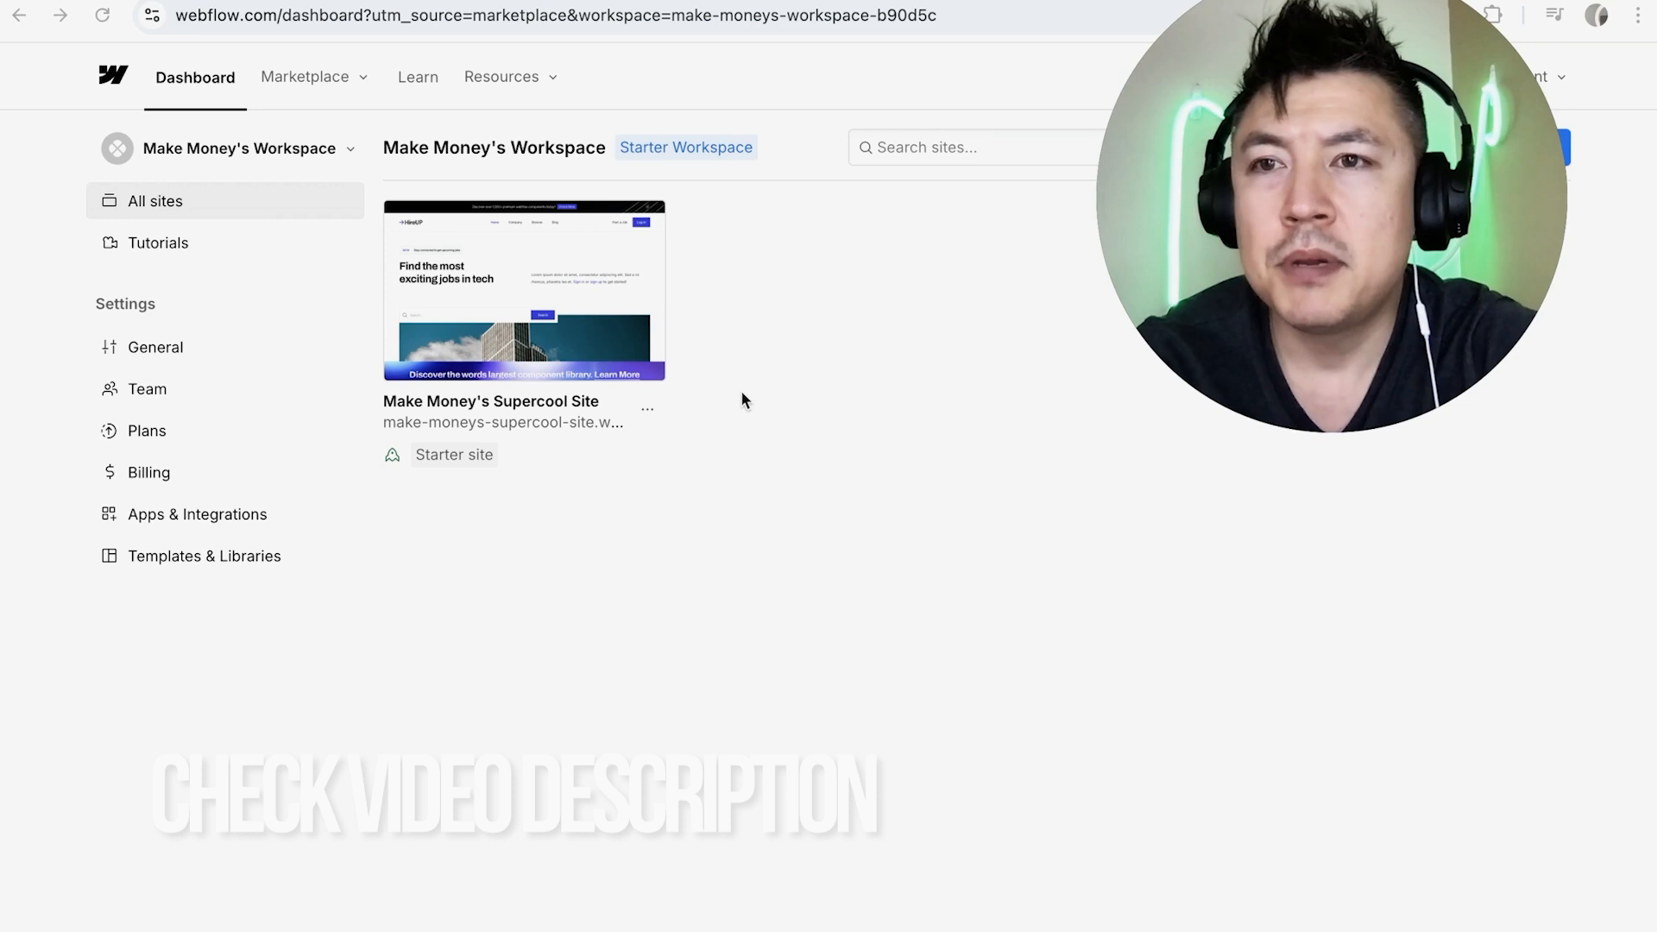
mouse_move(787, 395)
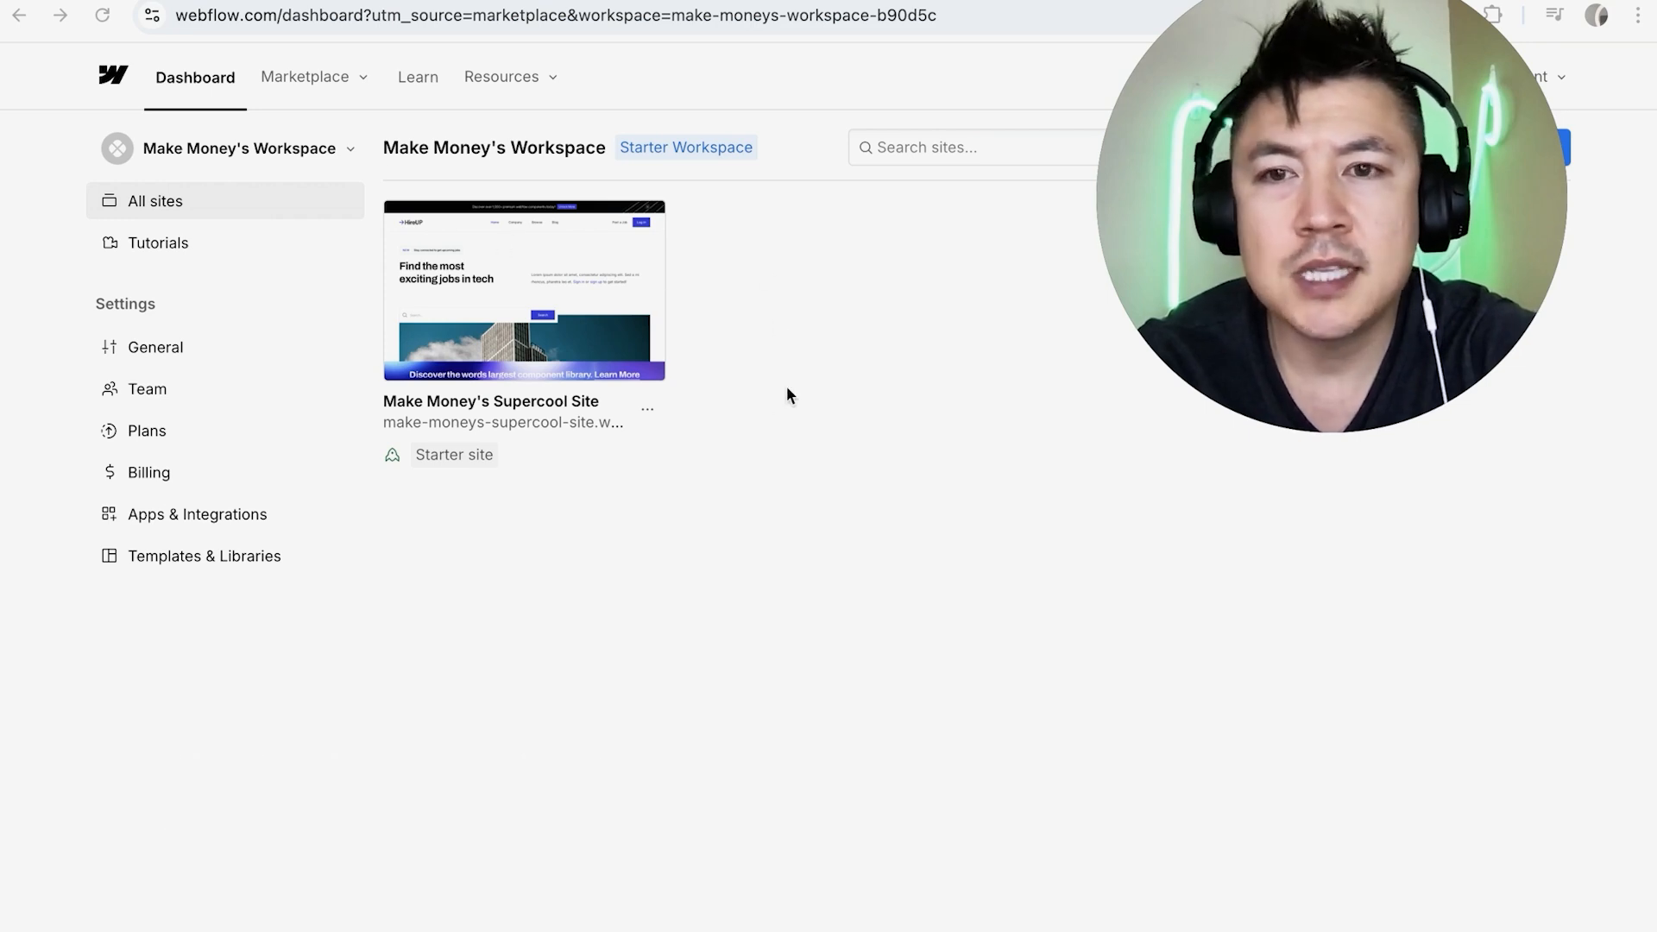
mouse_move(855, 362)
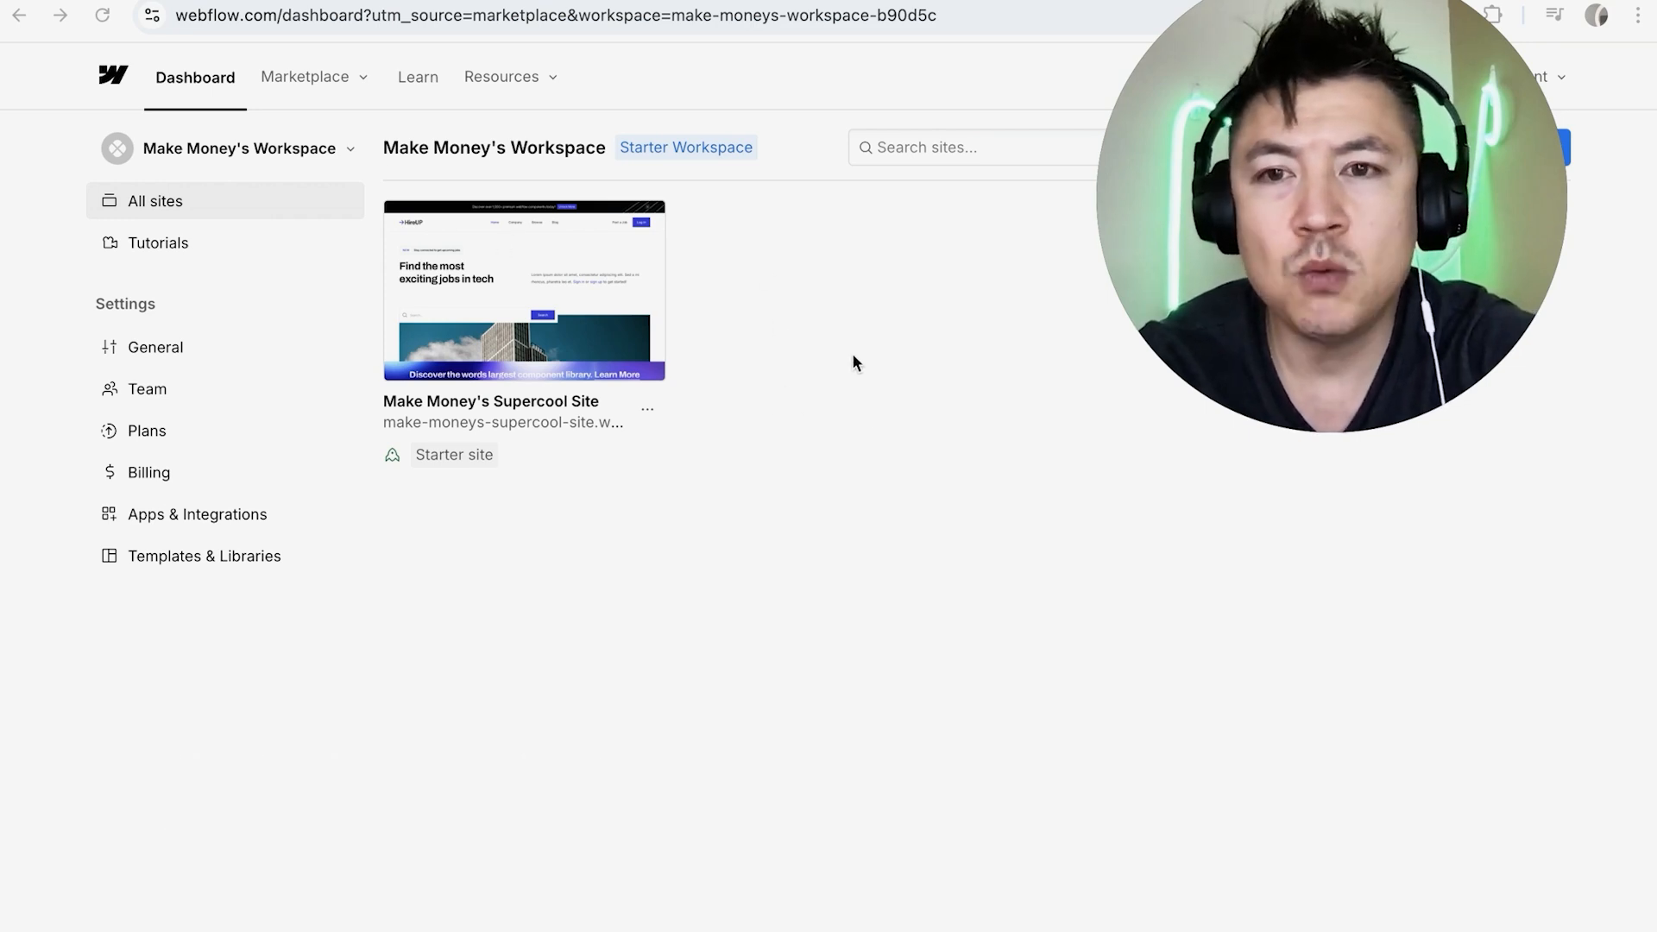
mouse_move(755, 419)
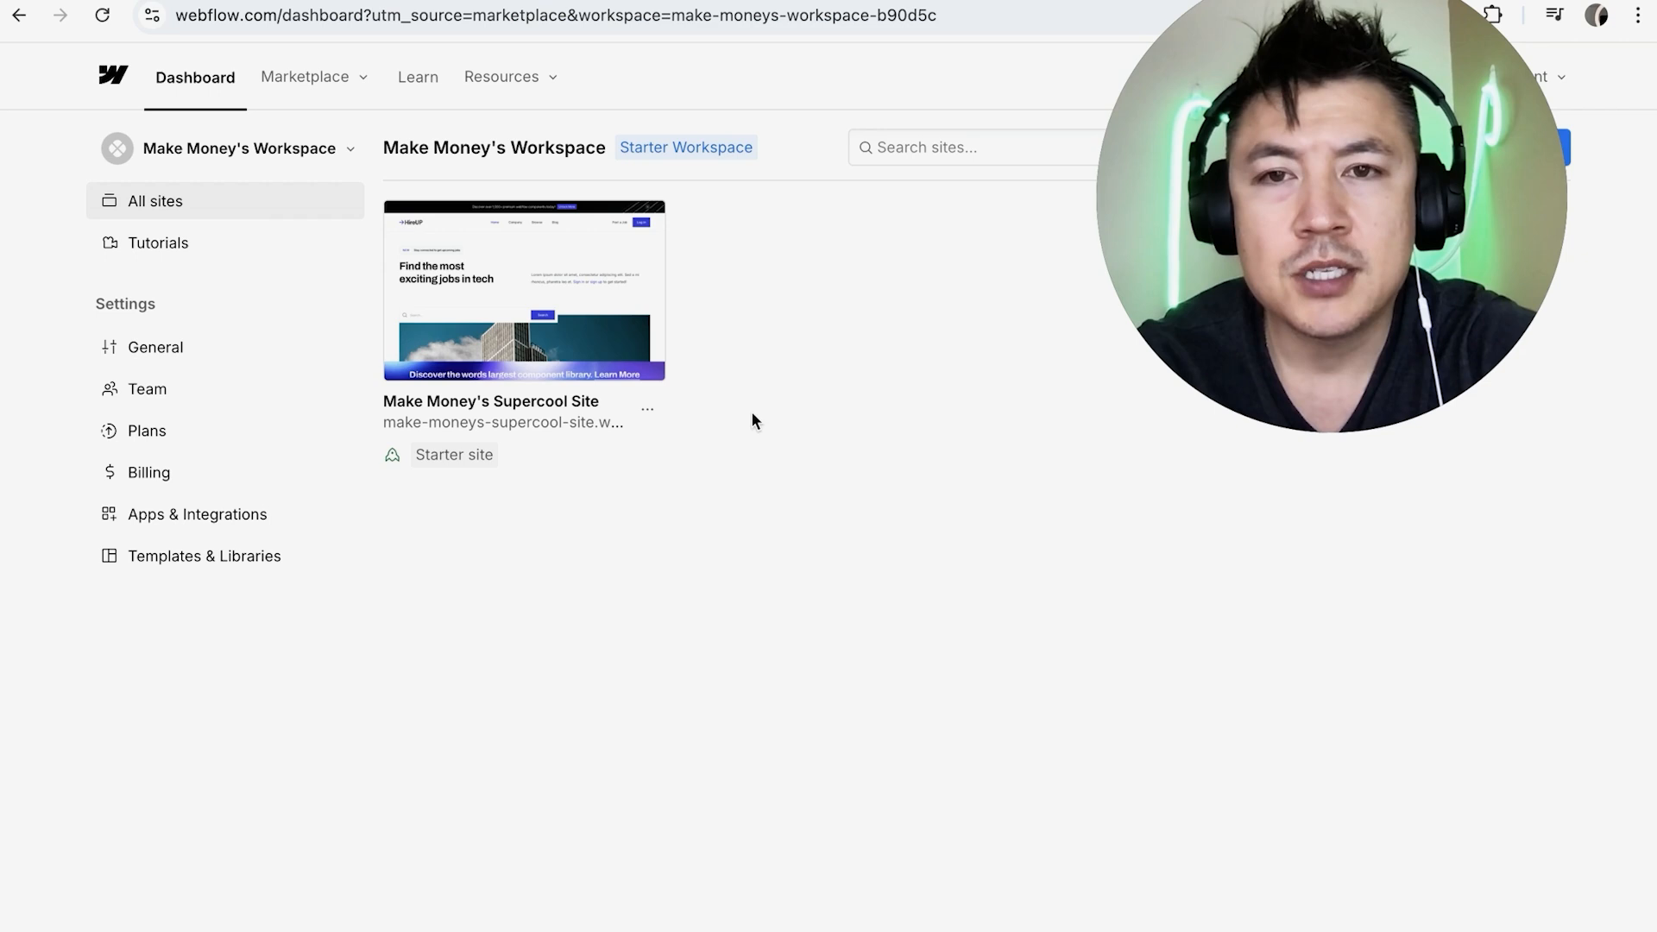
mouse_move(476, 323)
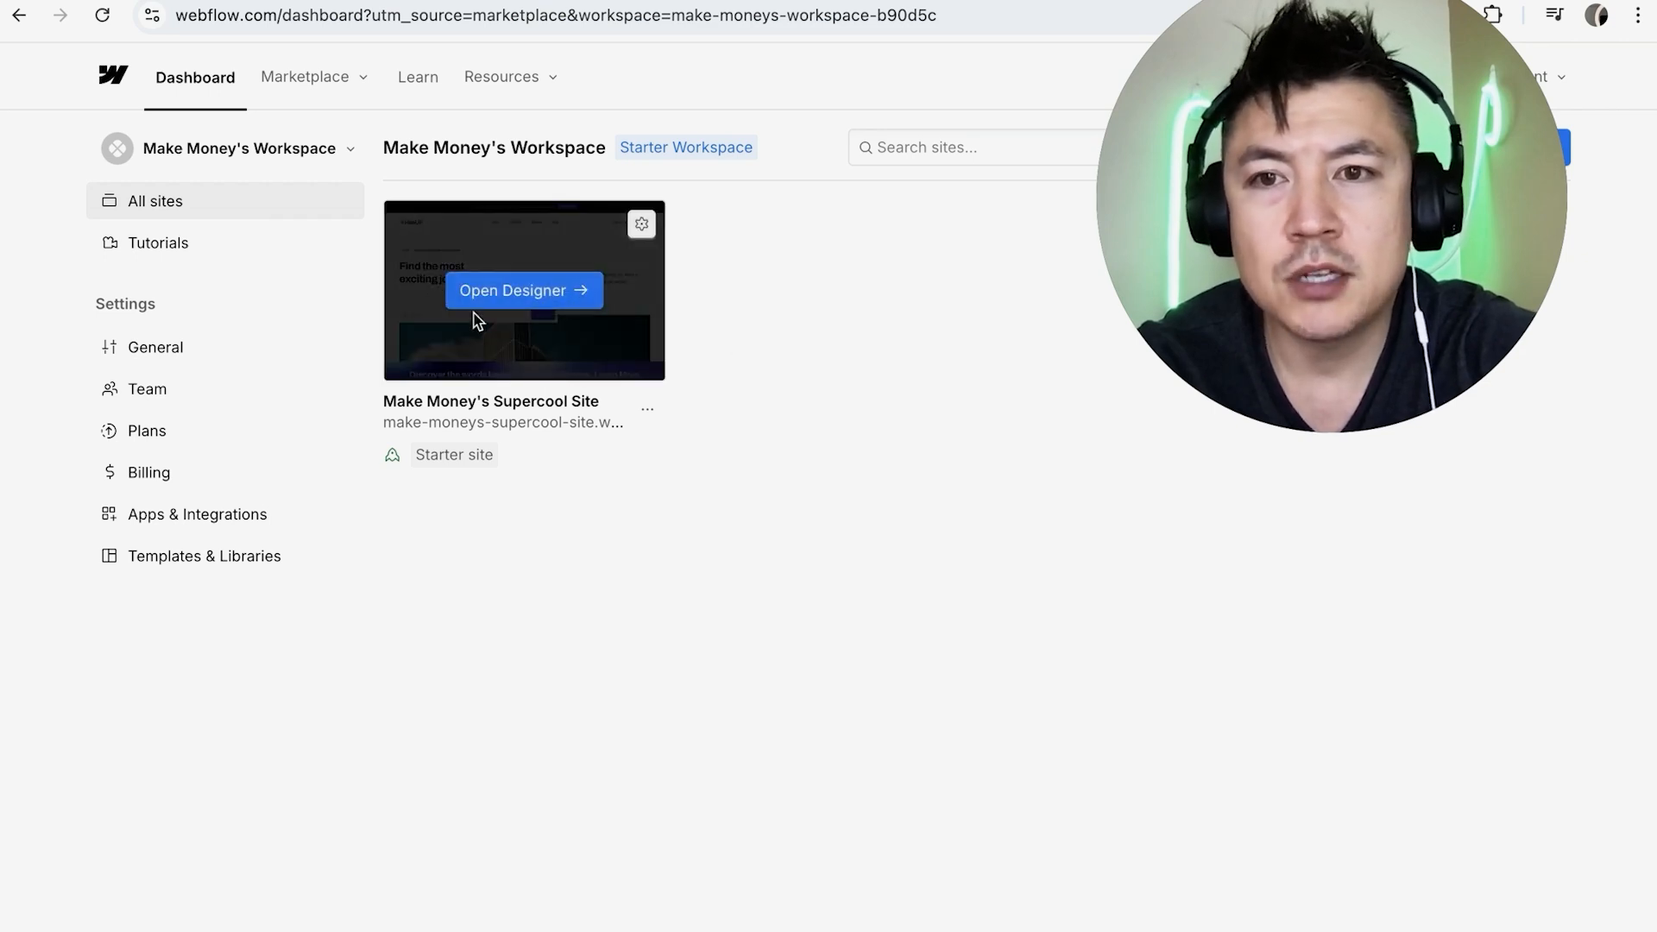
Enter the Designer for Make Money's Supercool Site and show its Pages panel.
left_click(523, 290)
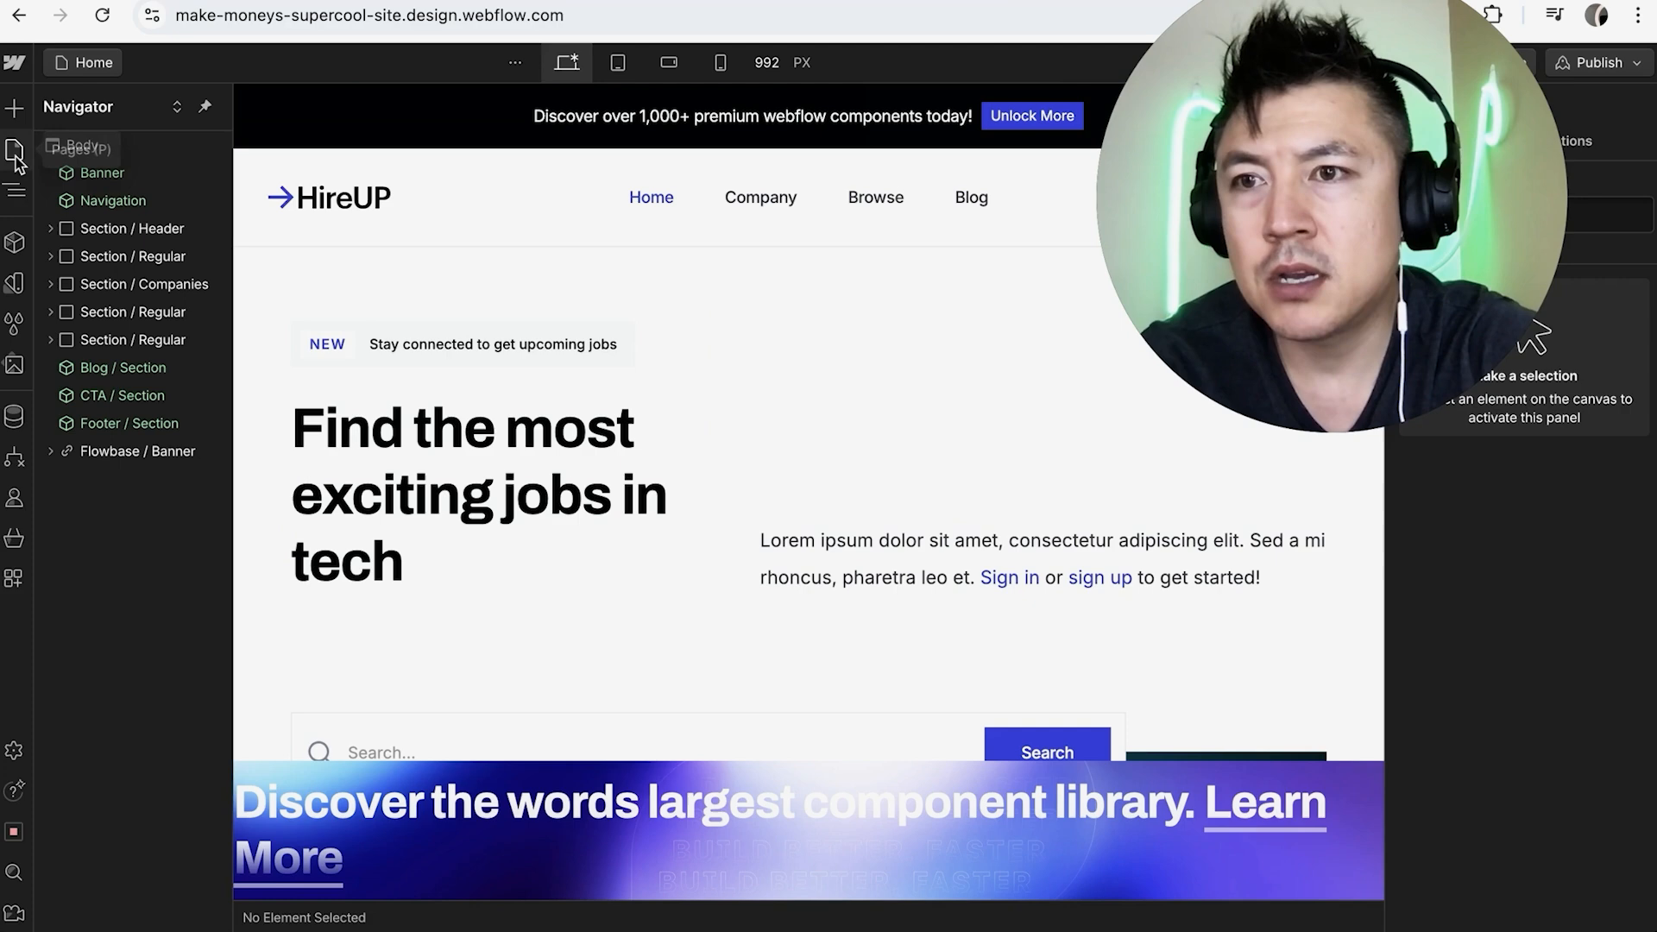
left_click(15, 149)
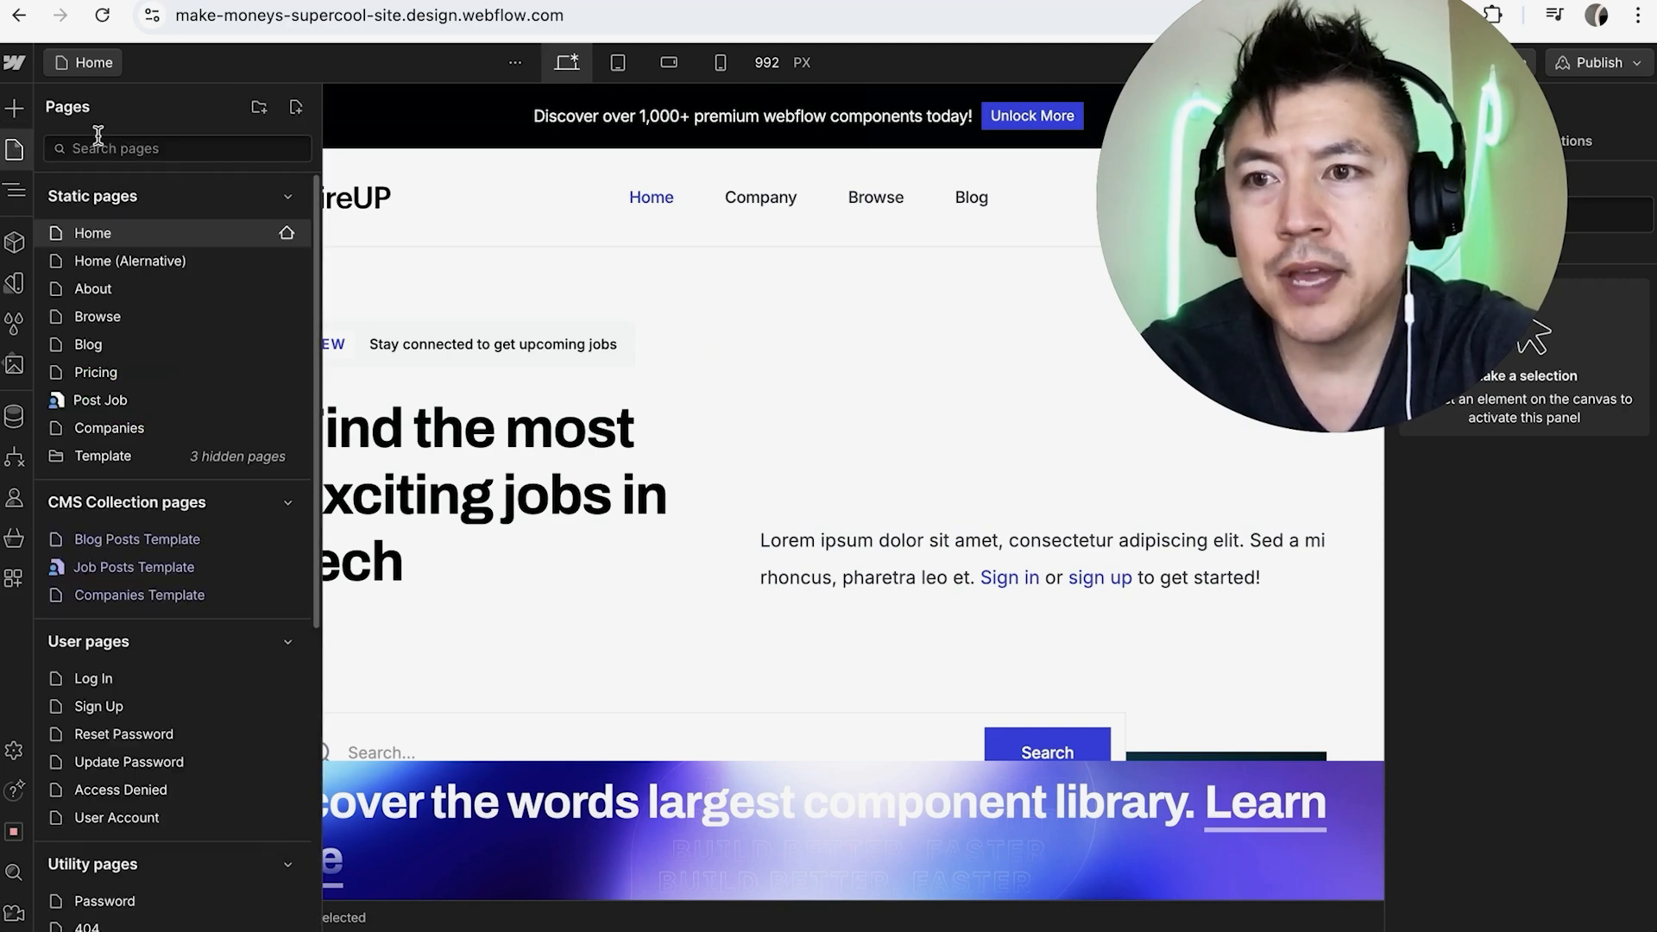
mouse_move(203, 274)
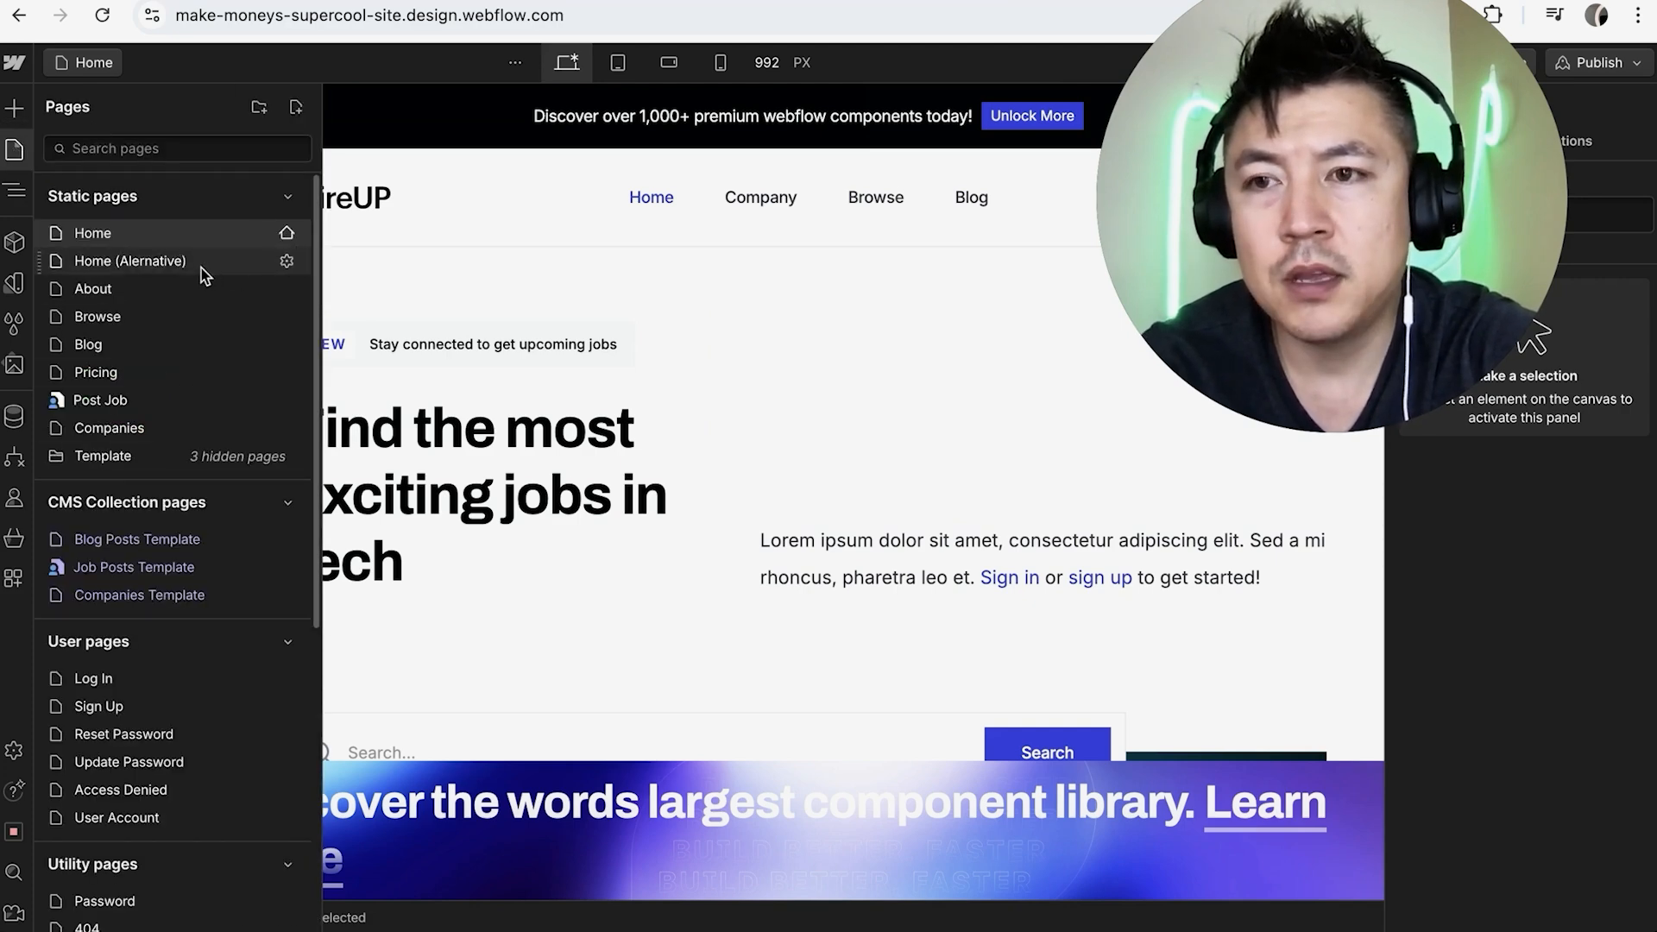
mouse_move(176, 381)
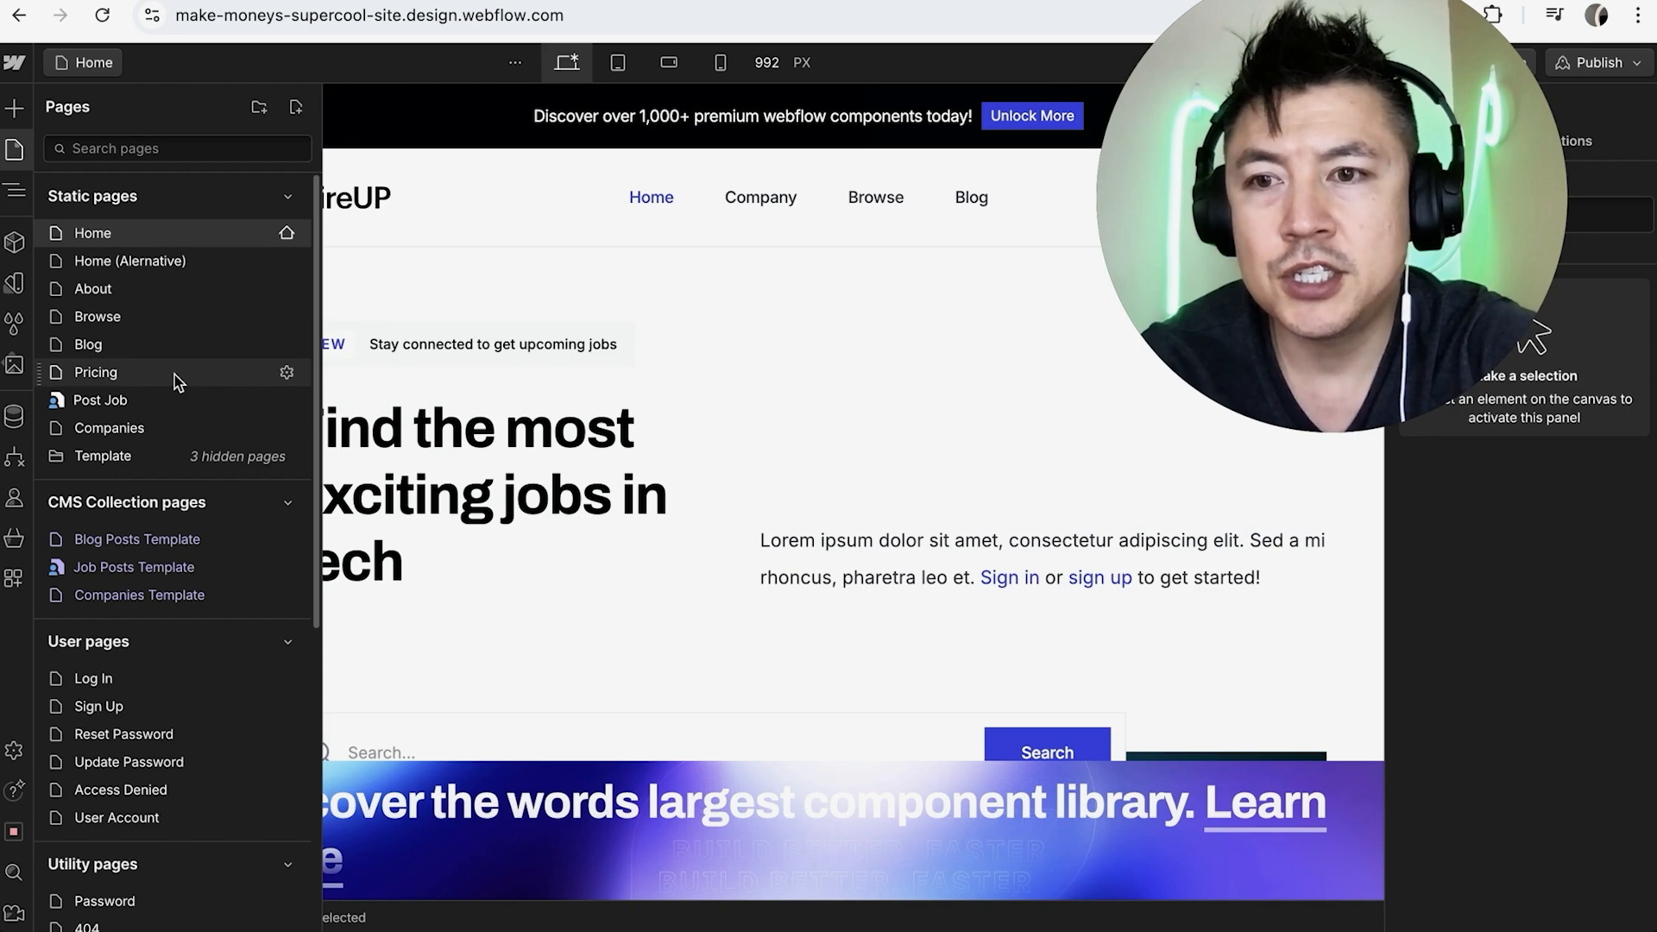
mouse_move(145, 288)
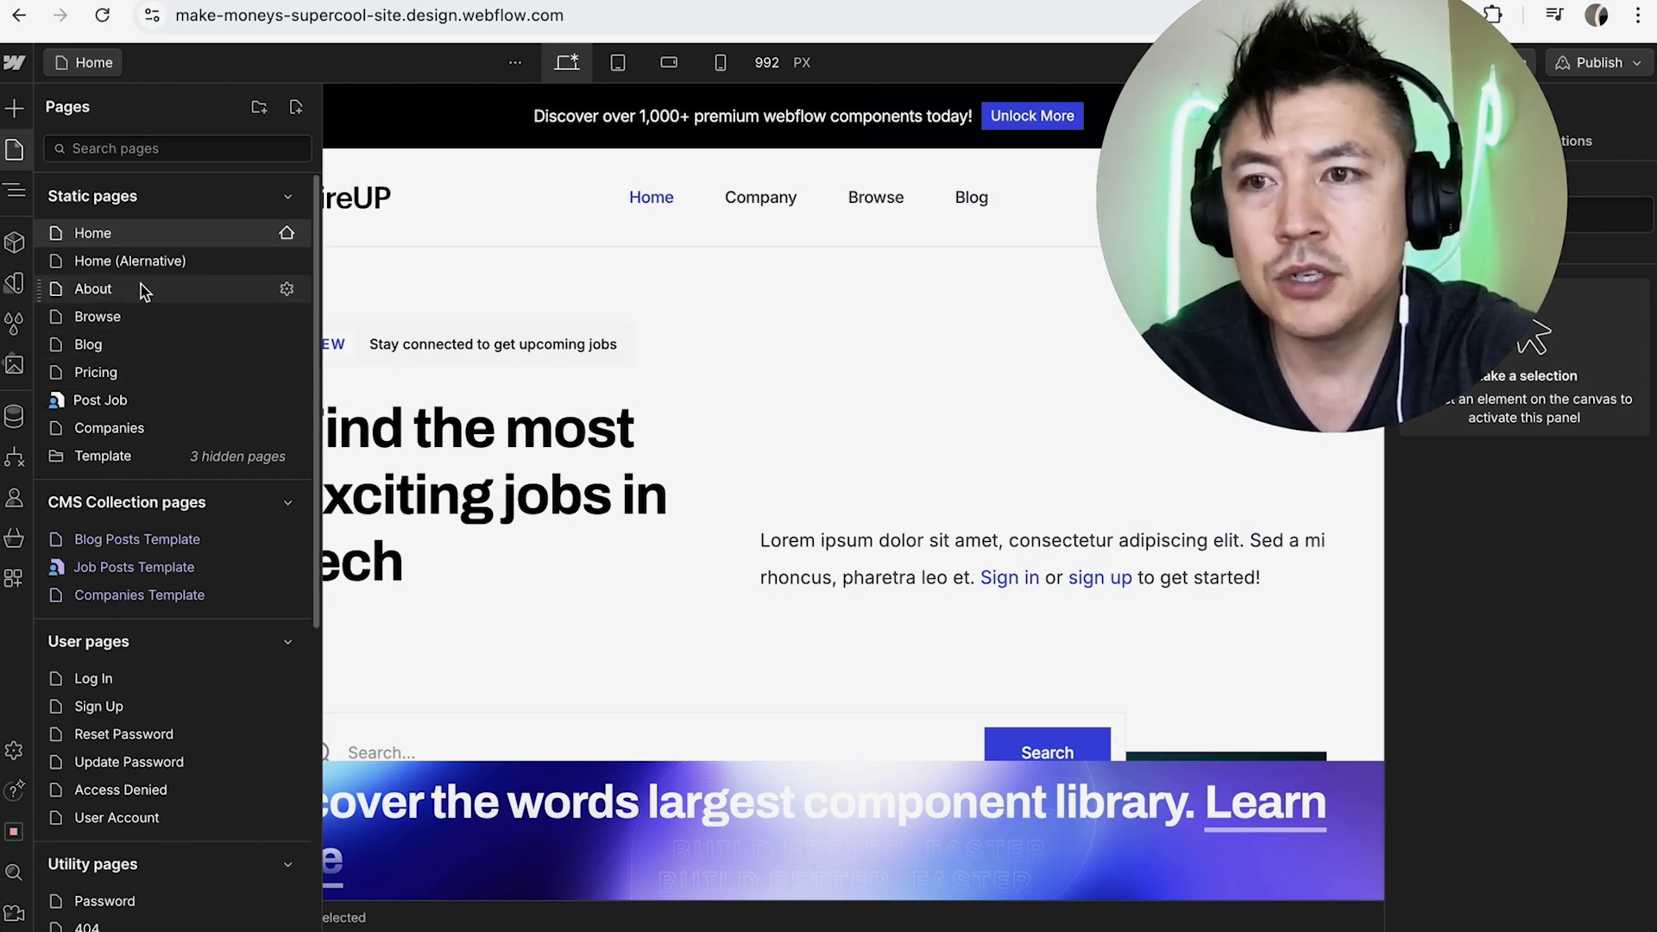
Switch to the About page and preview it at the Mobile Portrait breakpoint.
left_click(93, 288)
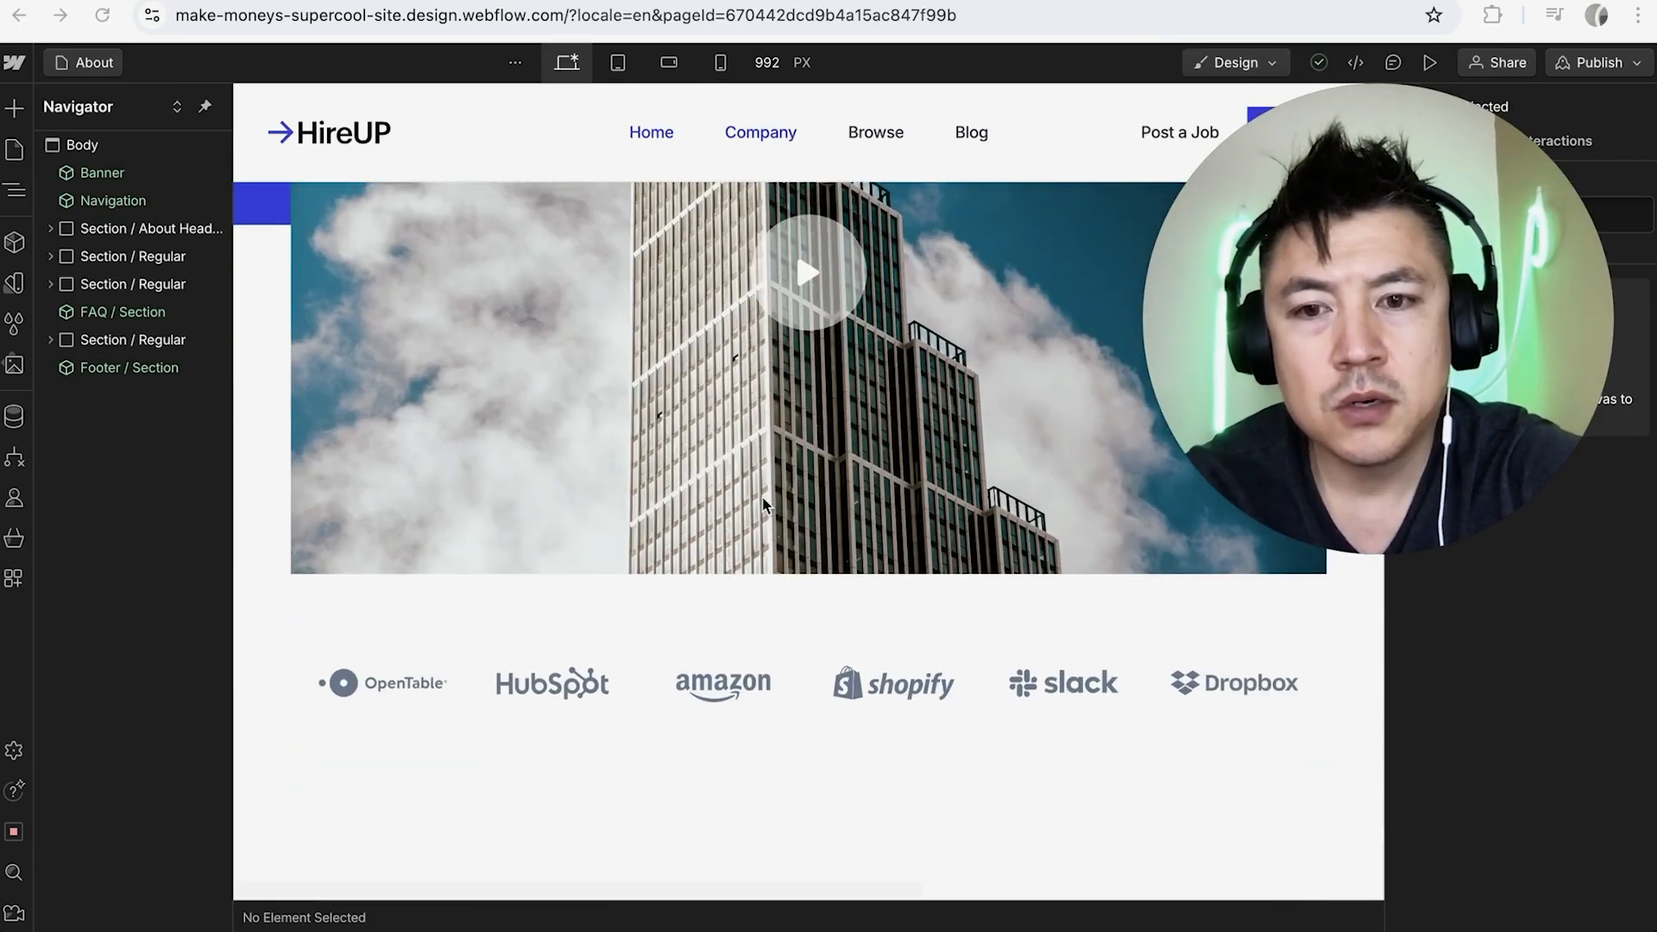
scroll("down", 3)
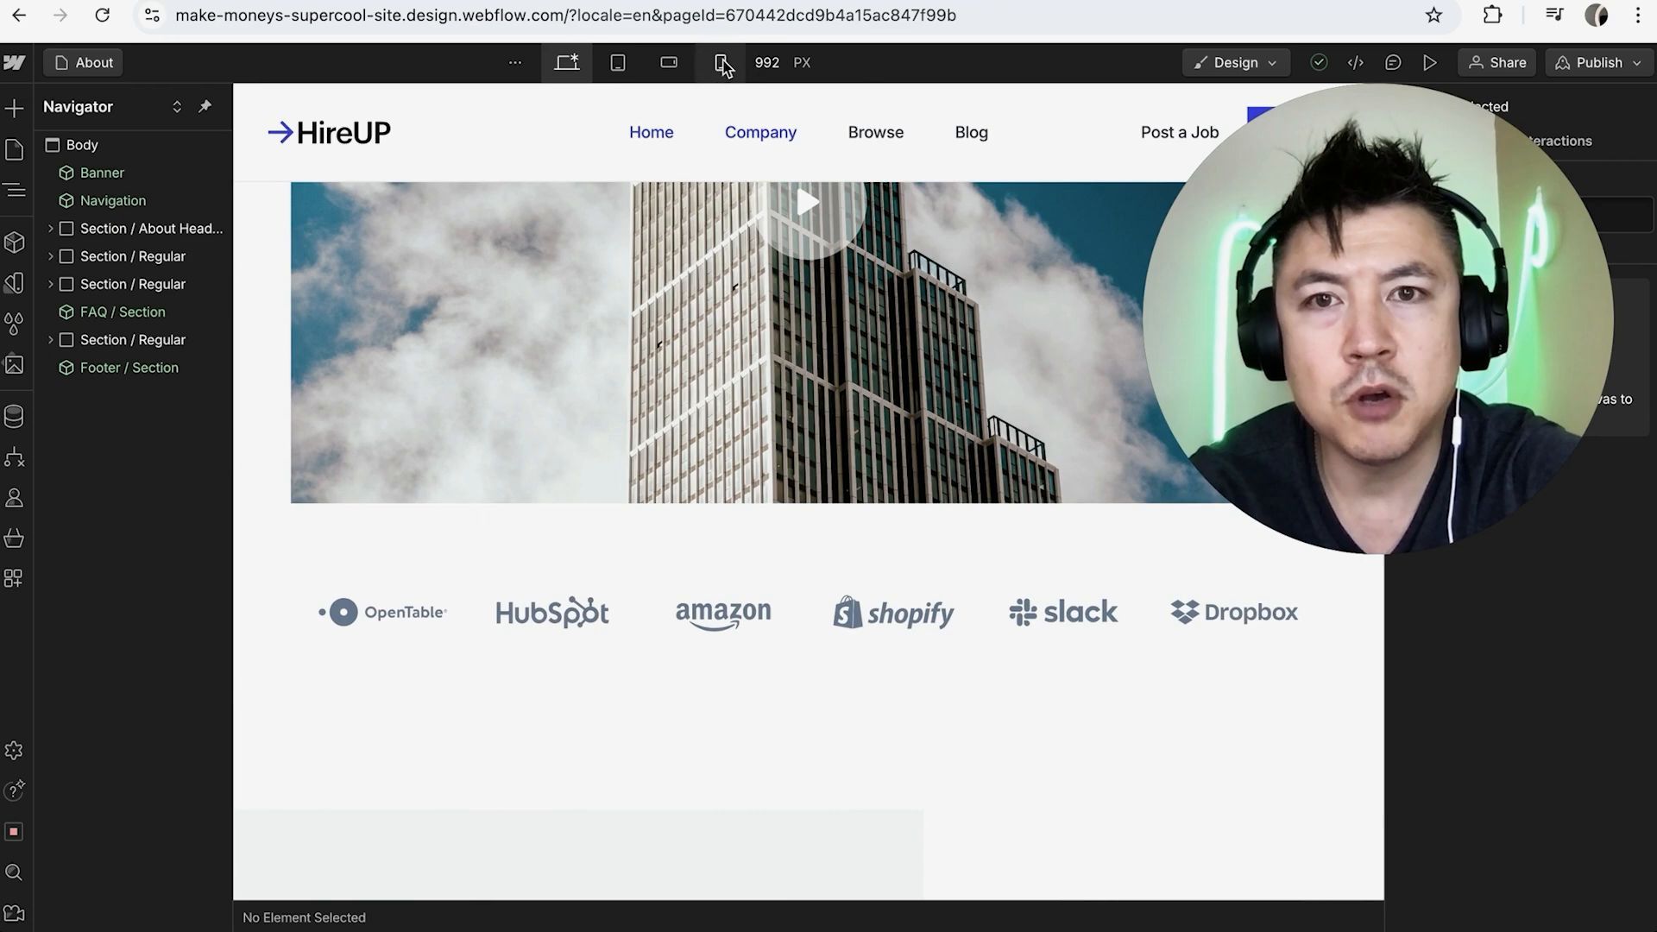
left_click(718, 62)
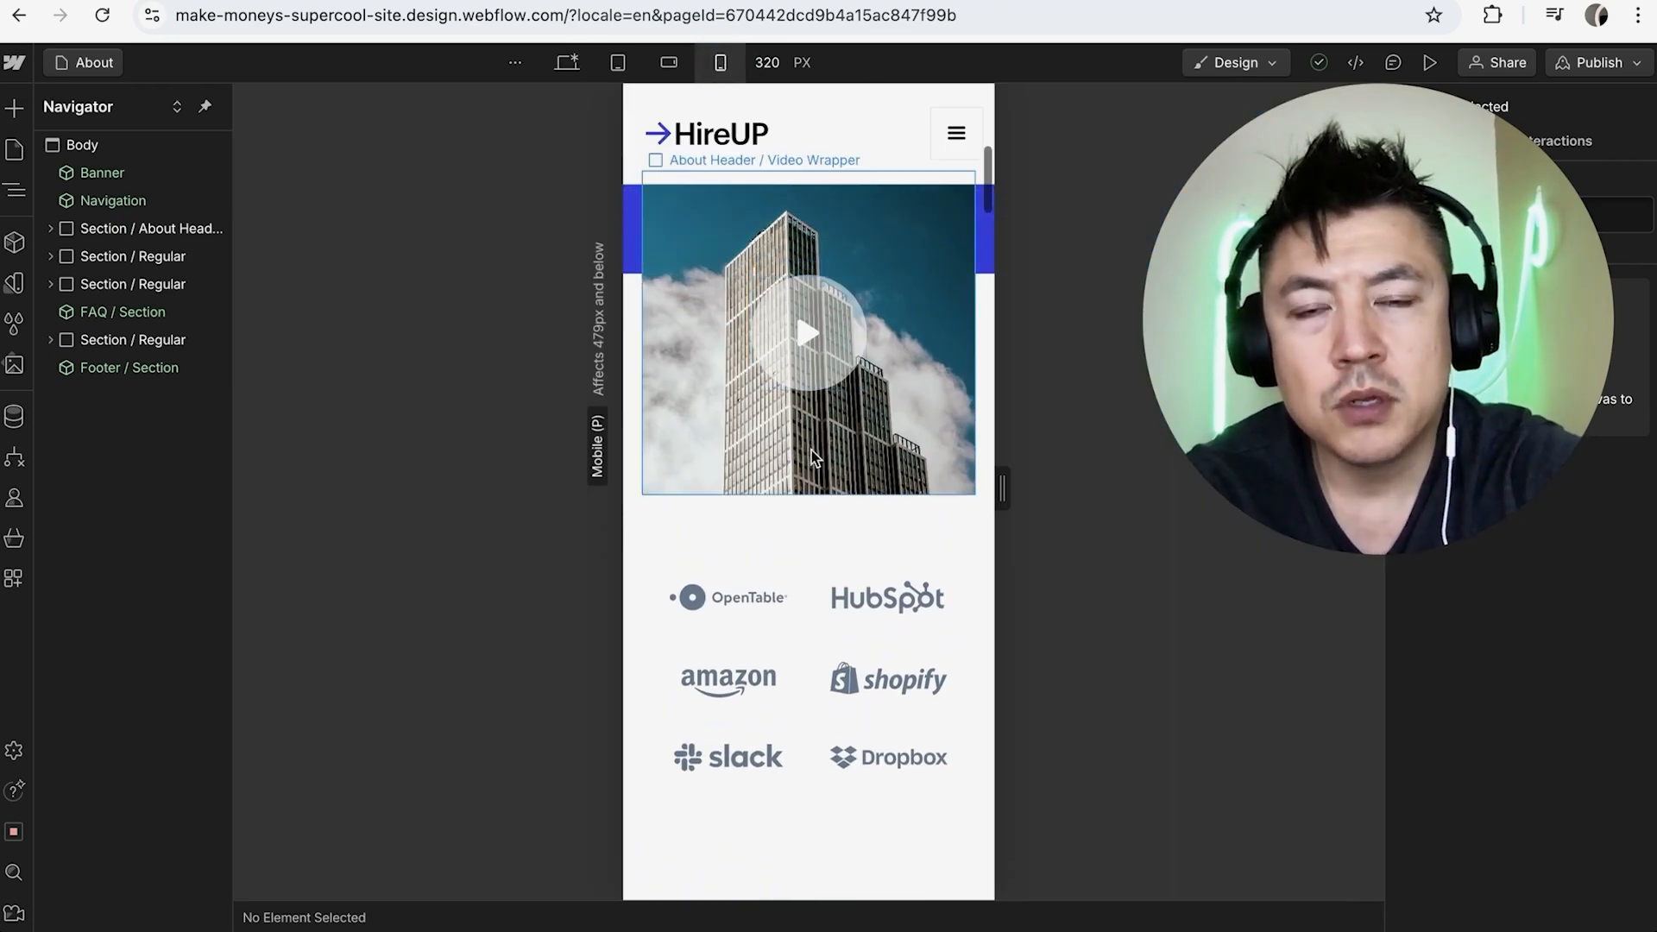
scroll("up", 3)
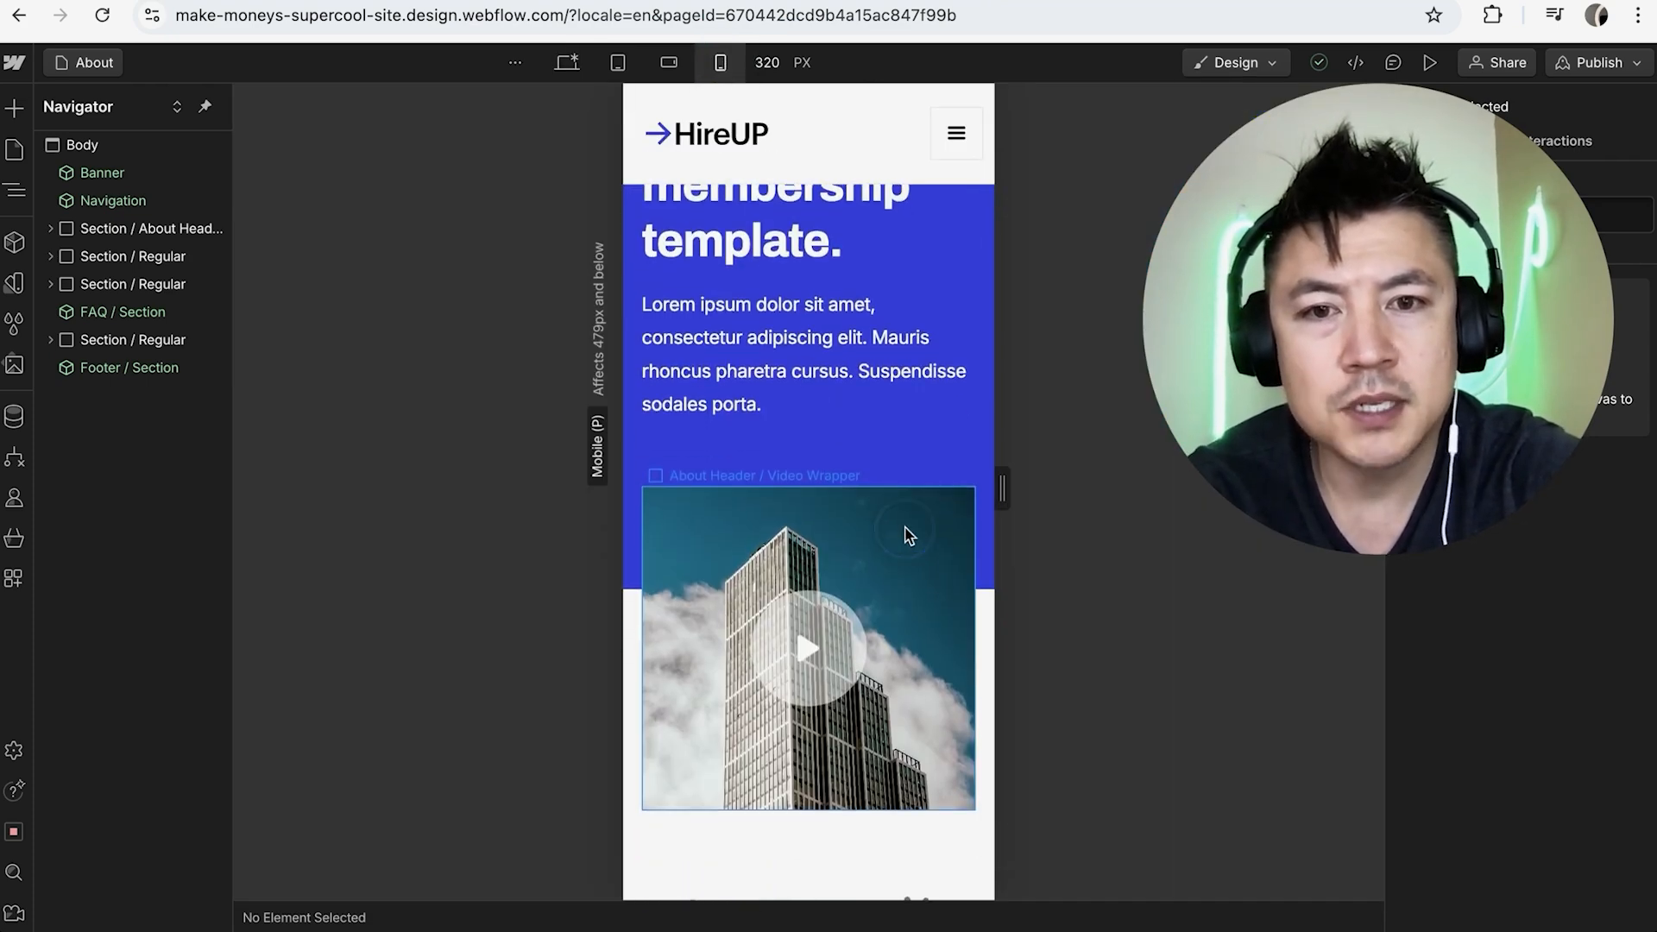
mouse_move(877, 525)
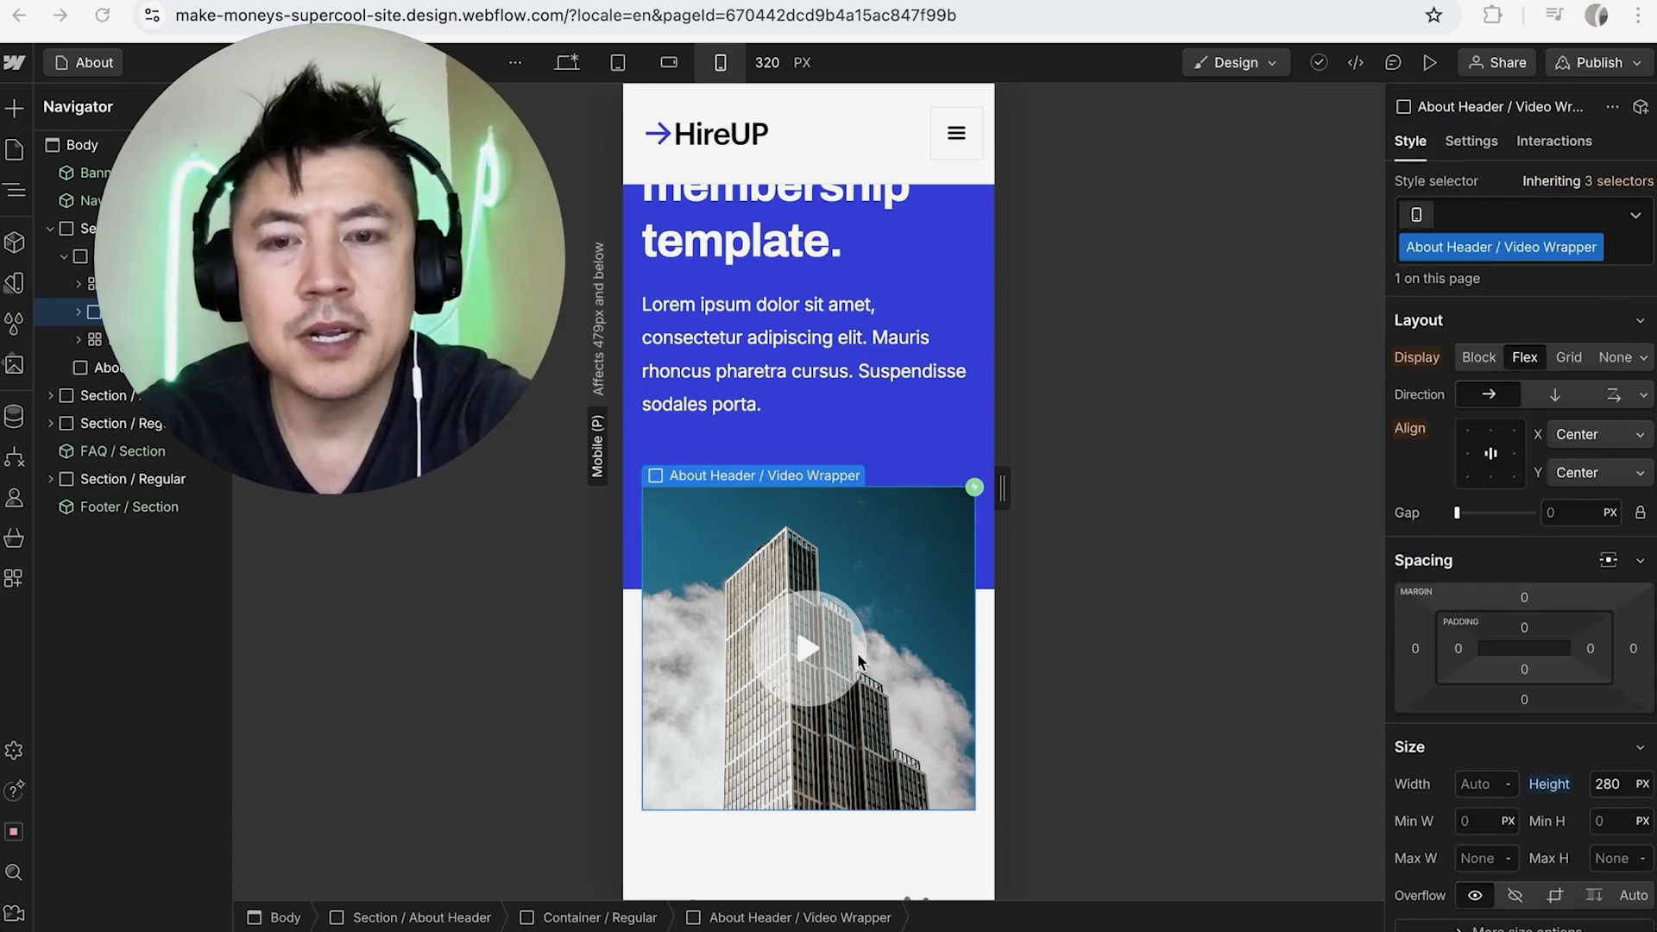
mouse_move(1505, 380)
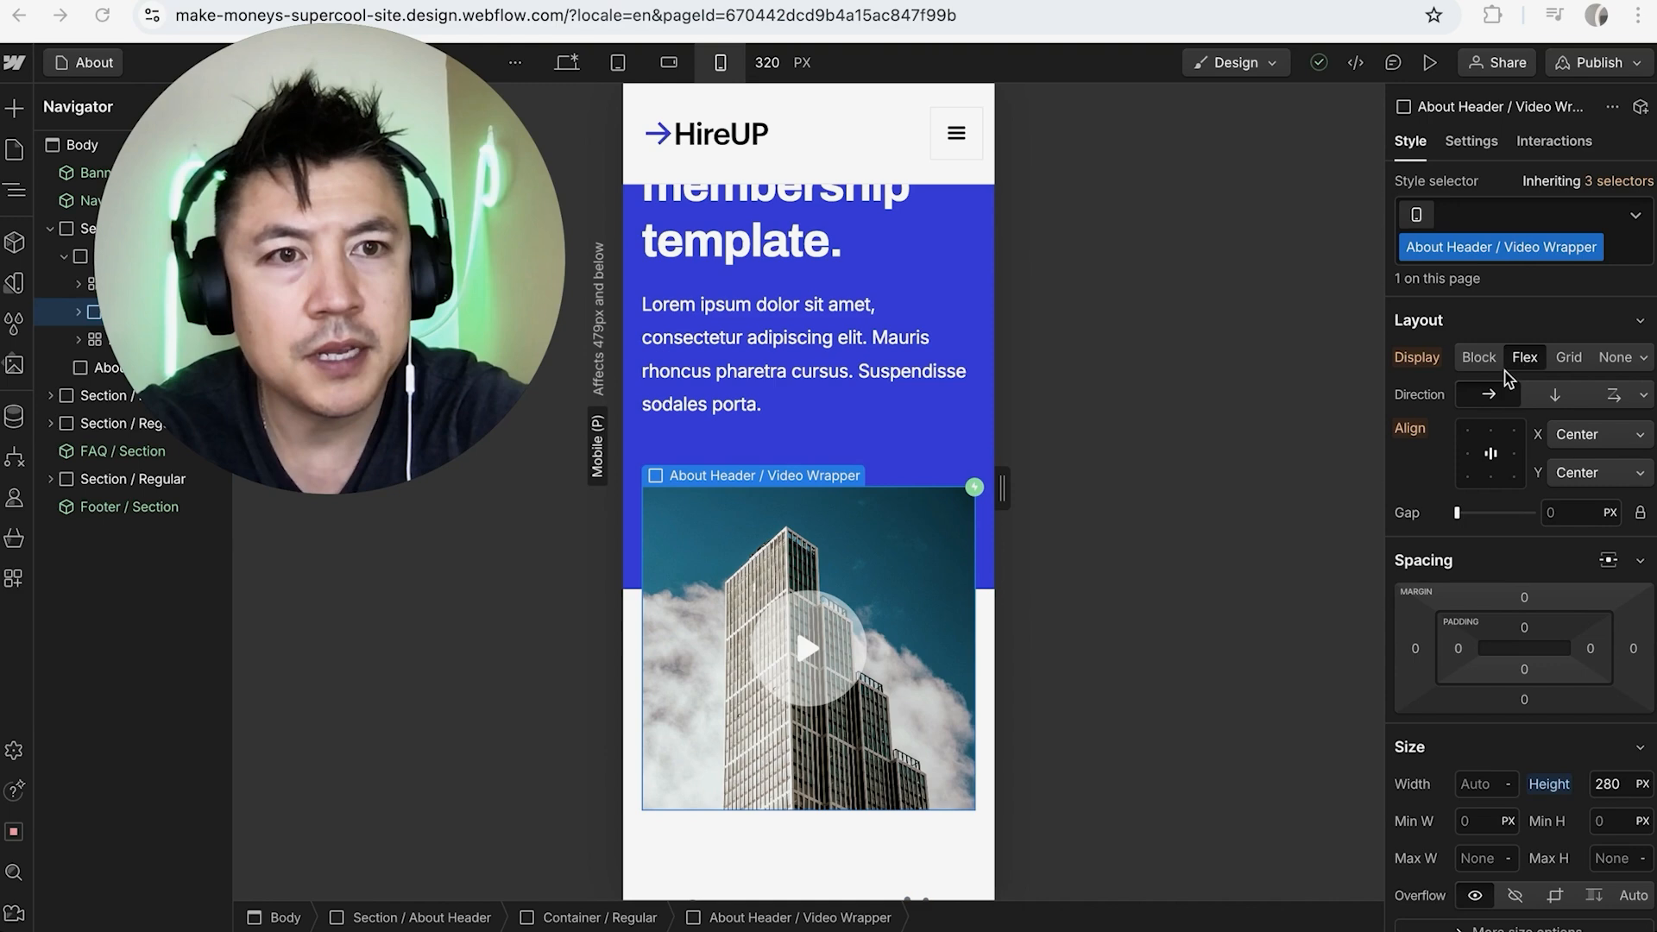
Move down the Style panel to the Video Wrapper's spacing settings for the 140 px left margin.
scroll("down", 3)
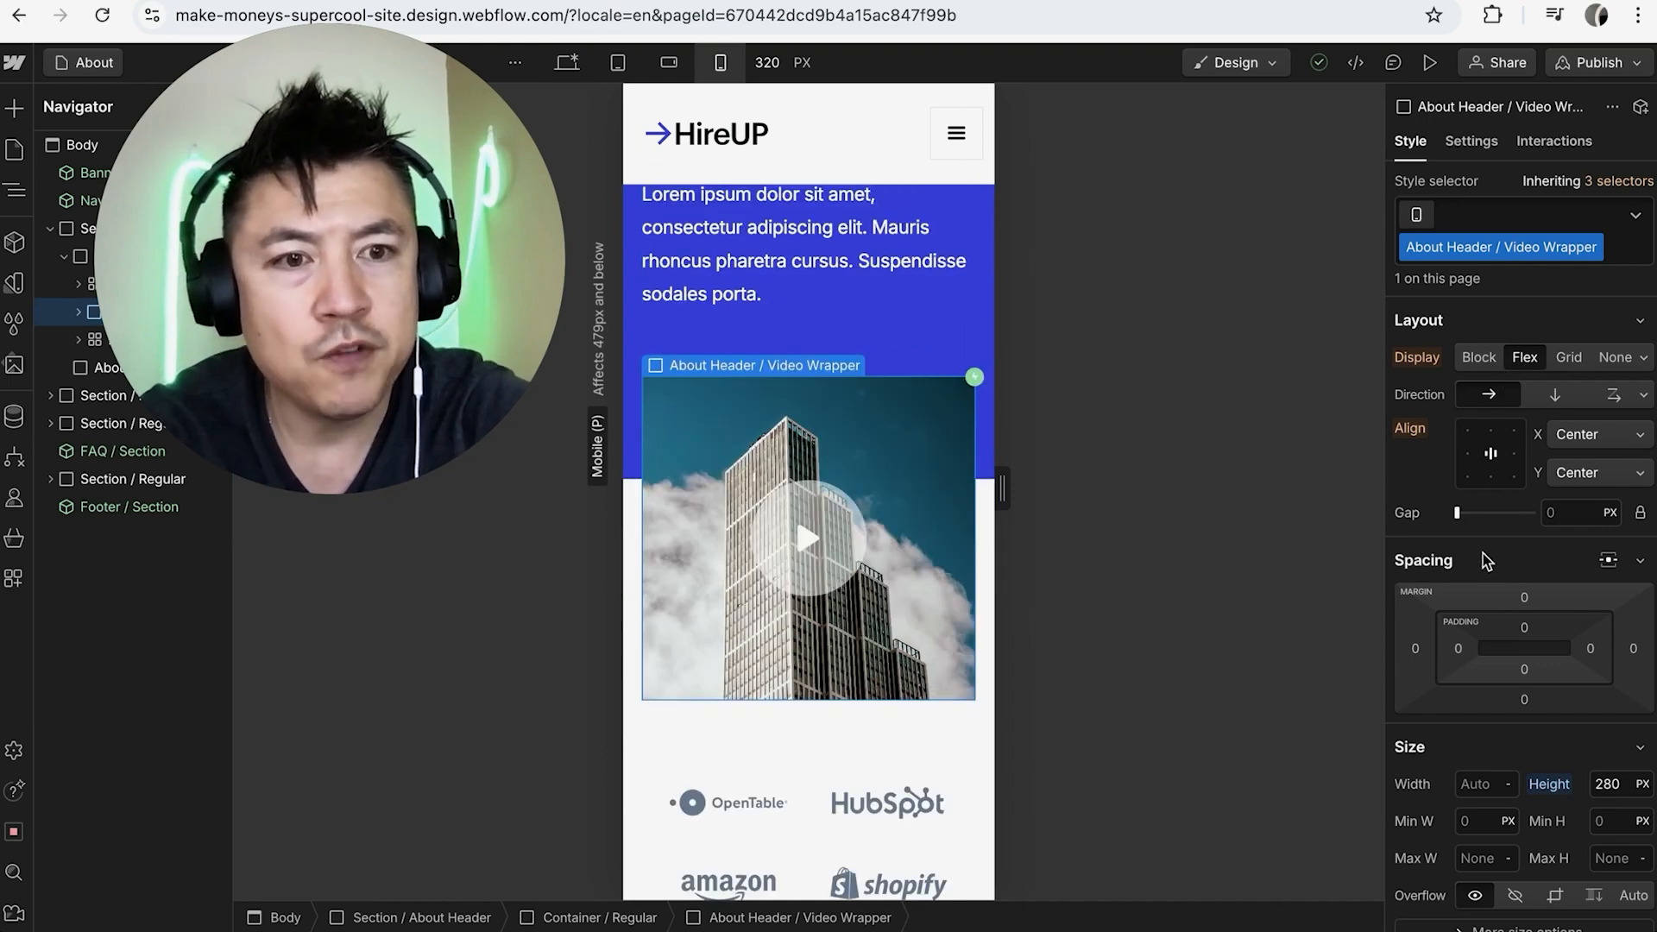
mouse_move(1508, 658)
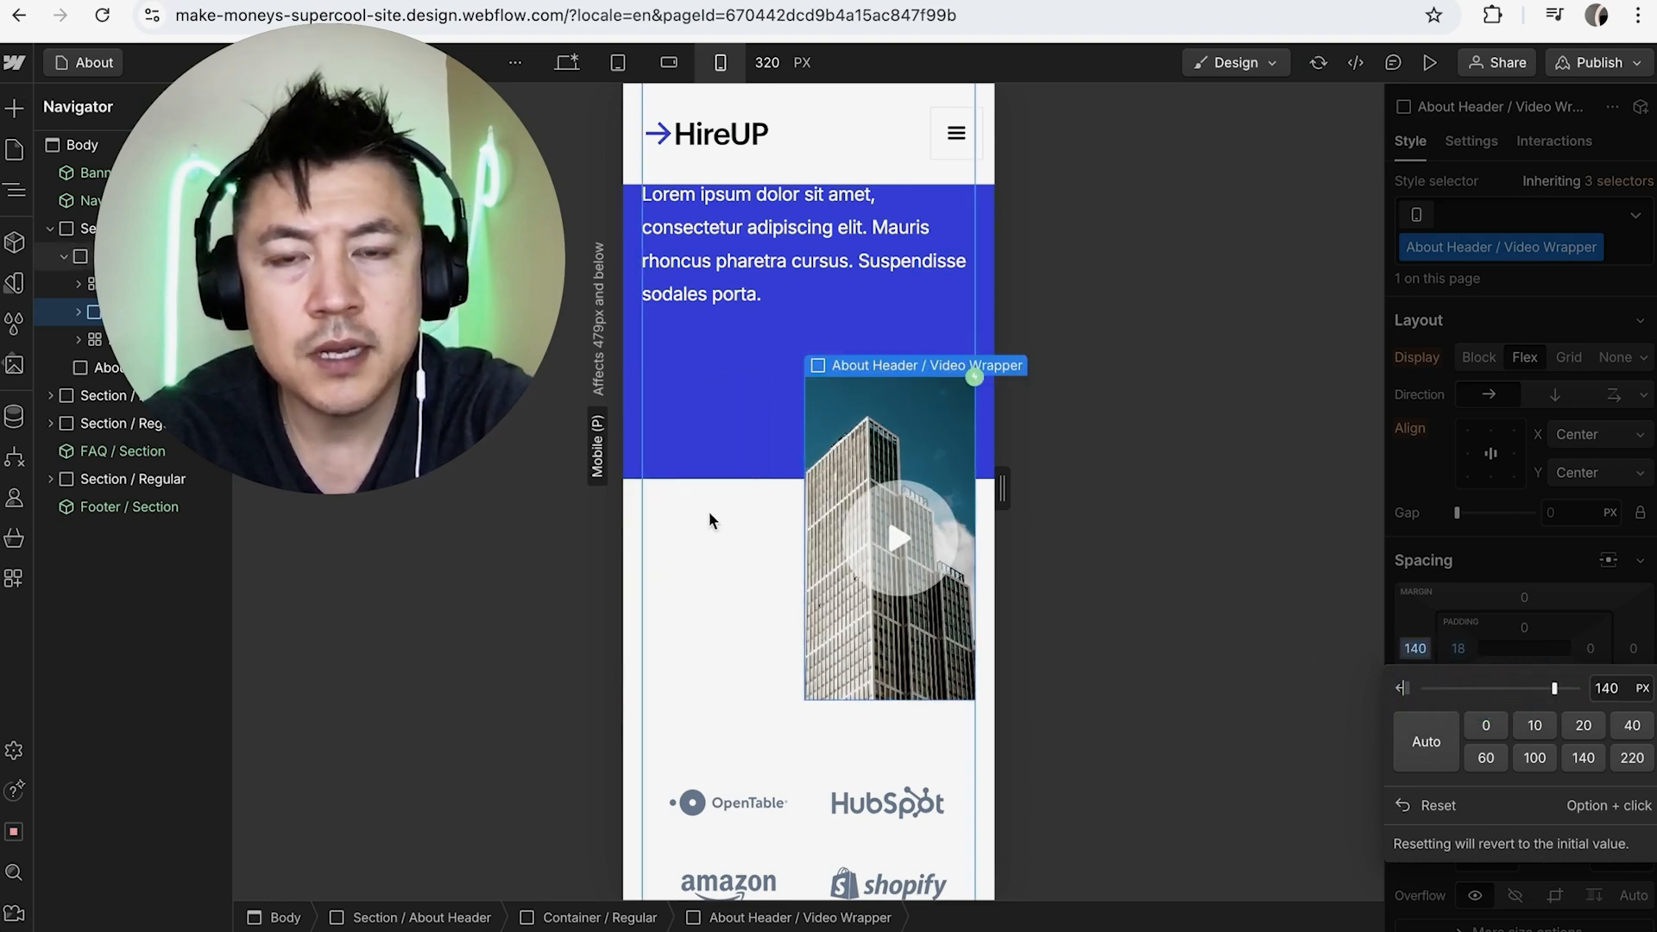
mouse_move(836, 412)
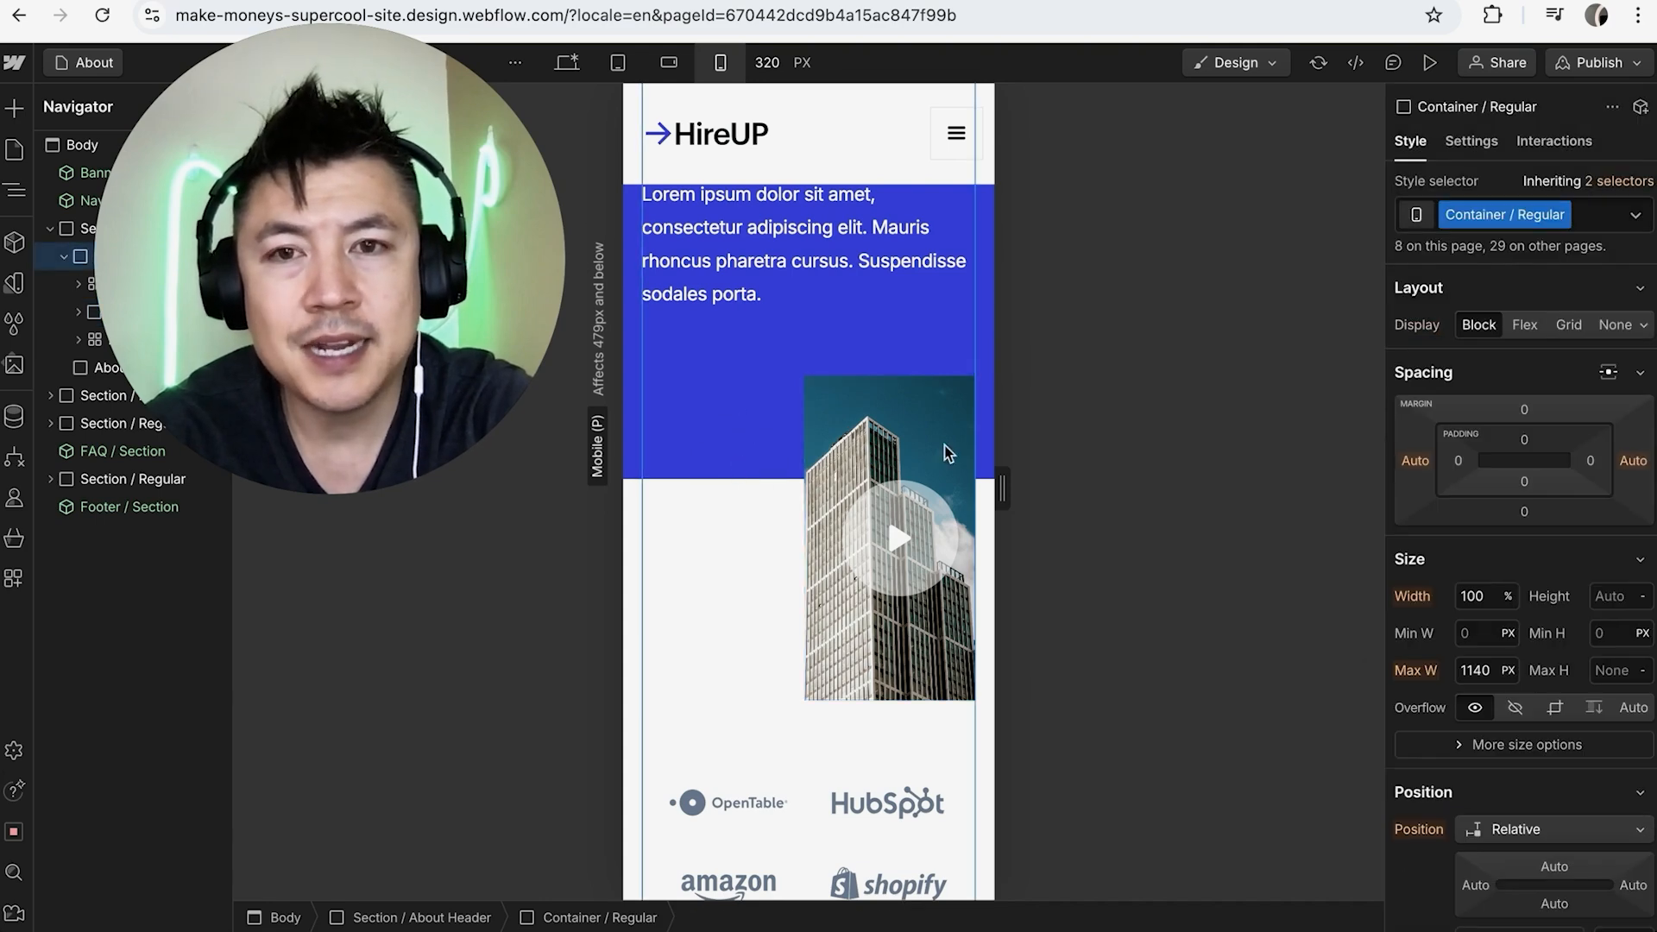
Check the Publish destinations, dismiss them, and move down to the Who is our audience? section.
left_click(1595, 62)
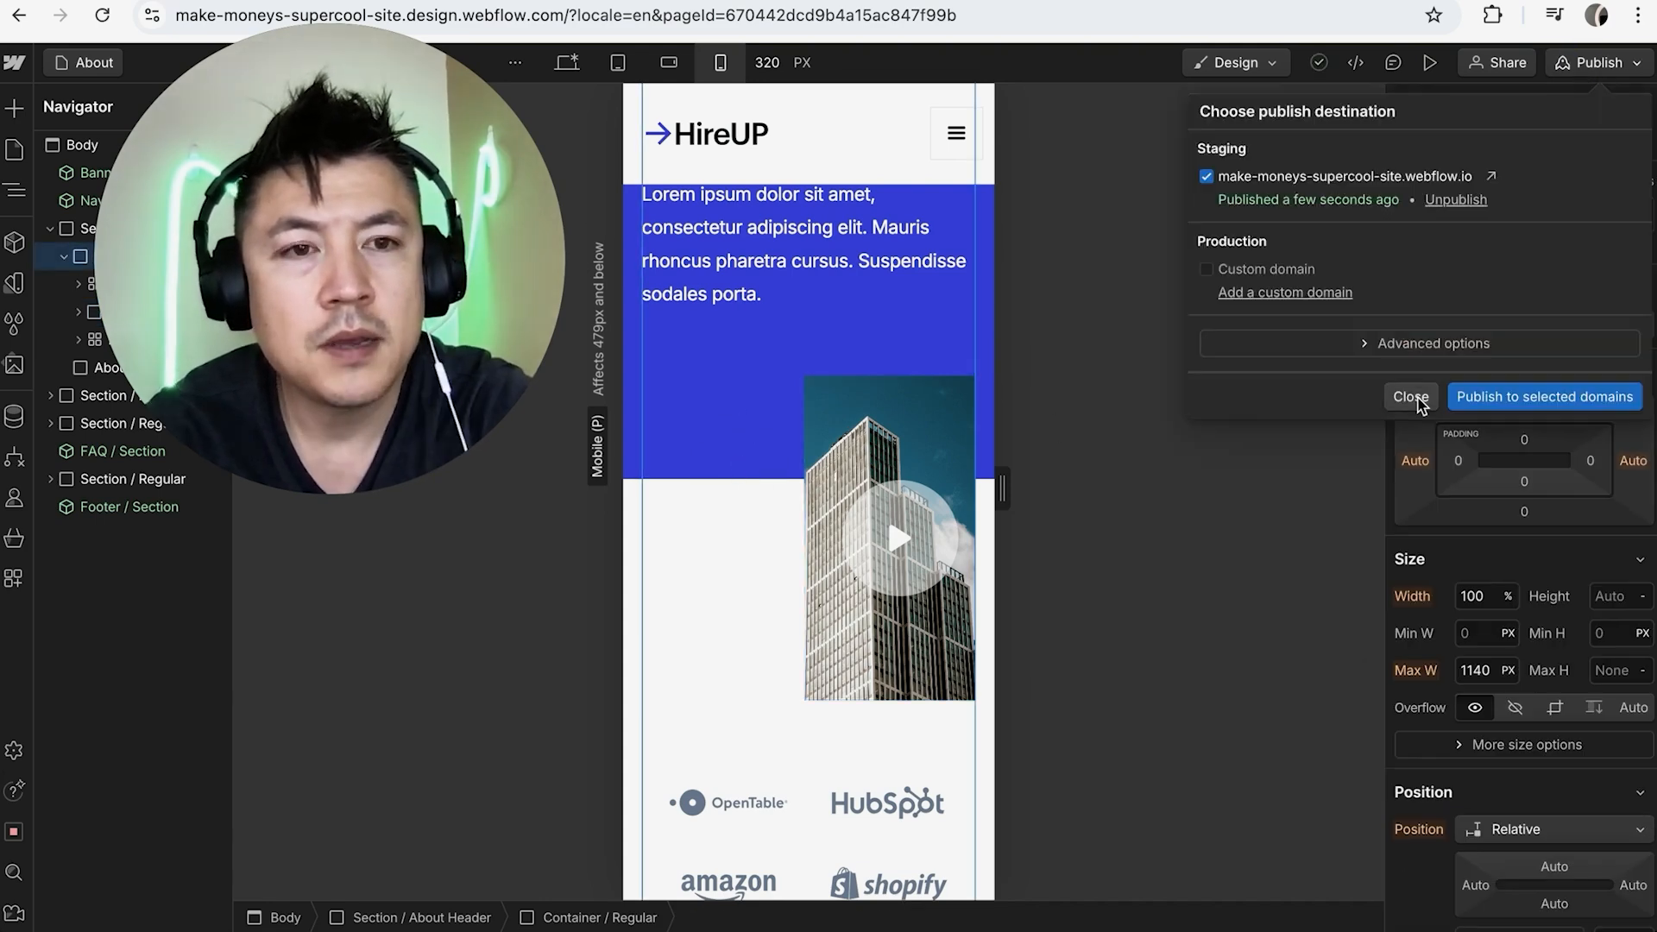
left_click(1410, 397)
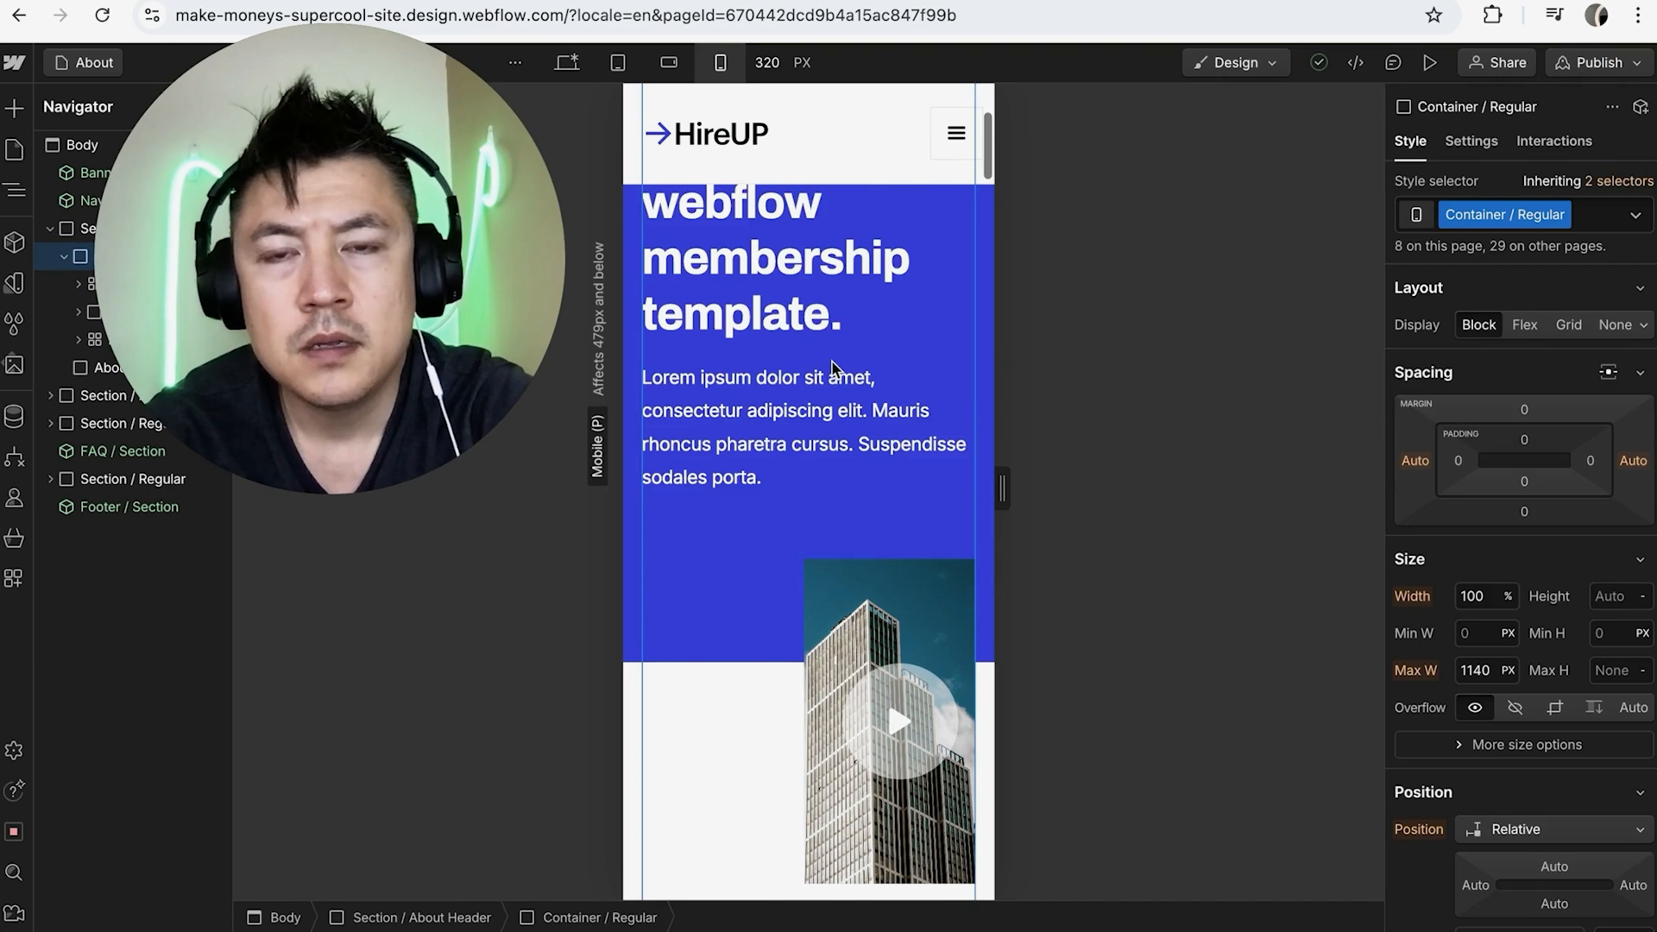
scroll("down", 3)
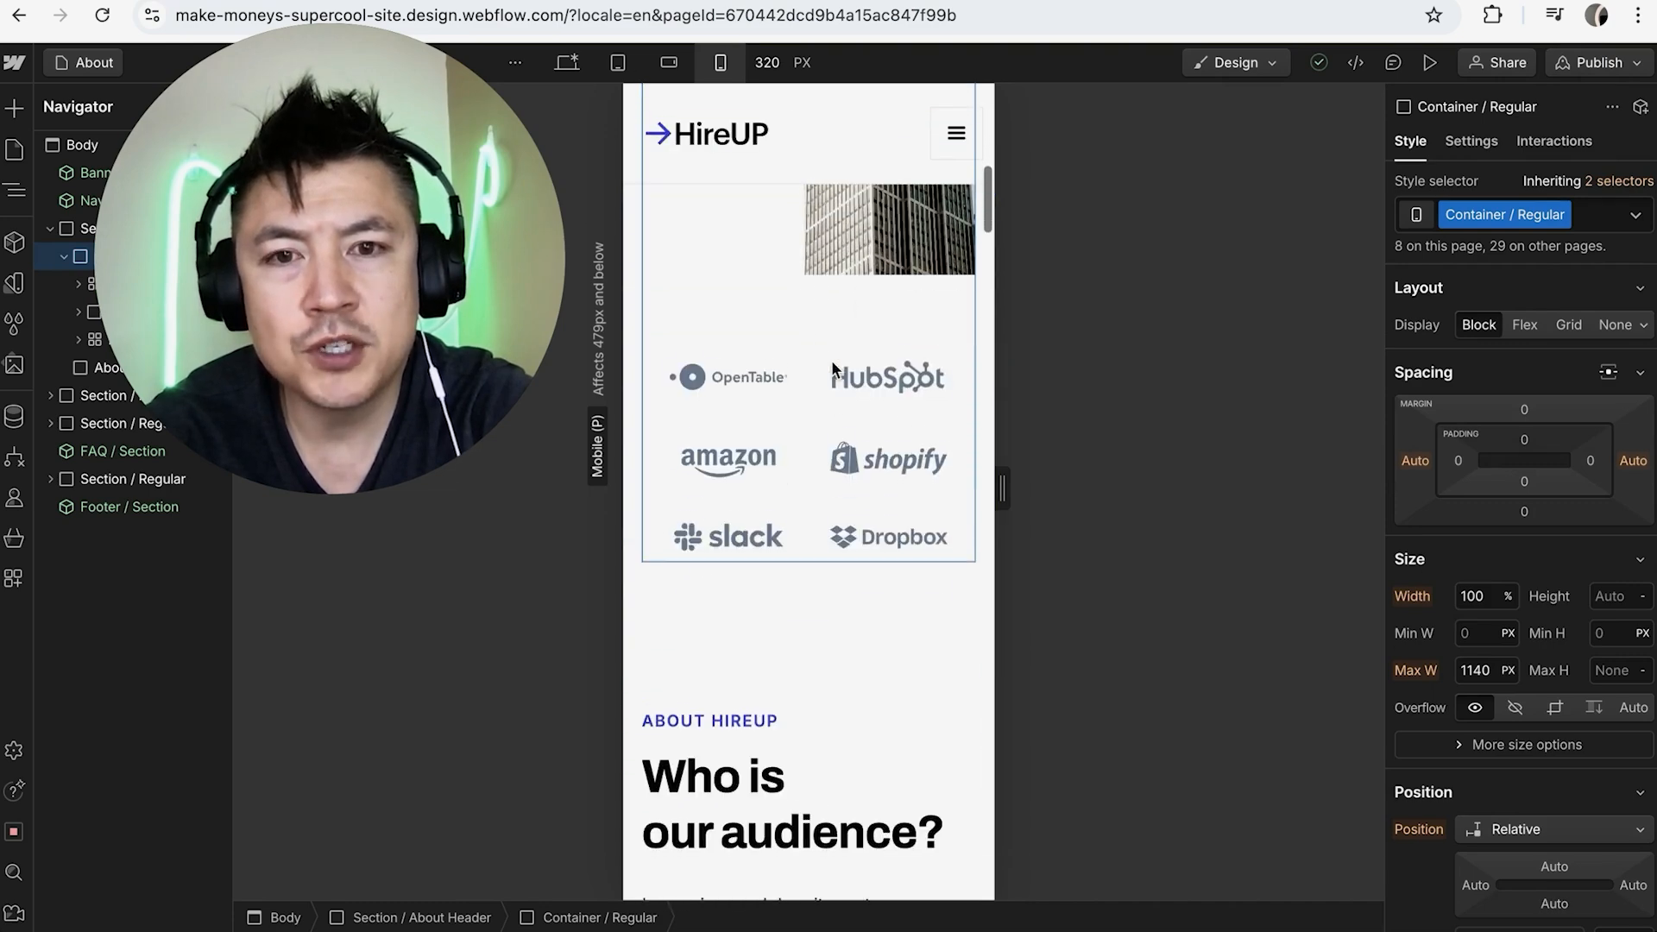
scroll("down", 3)
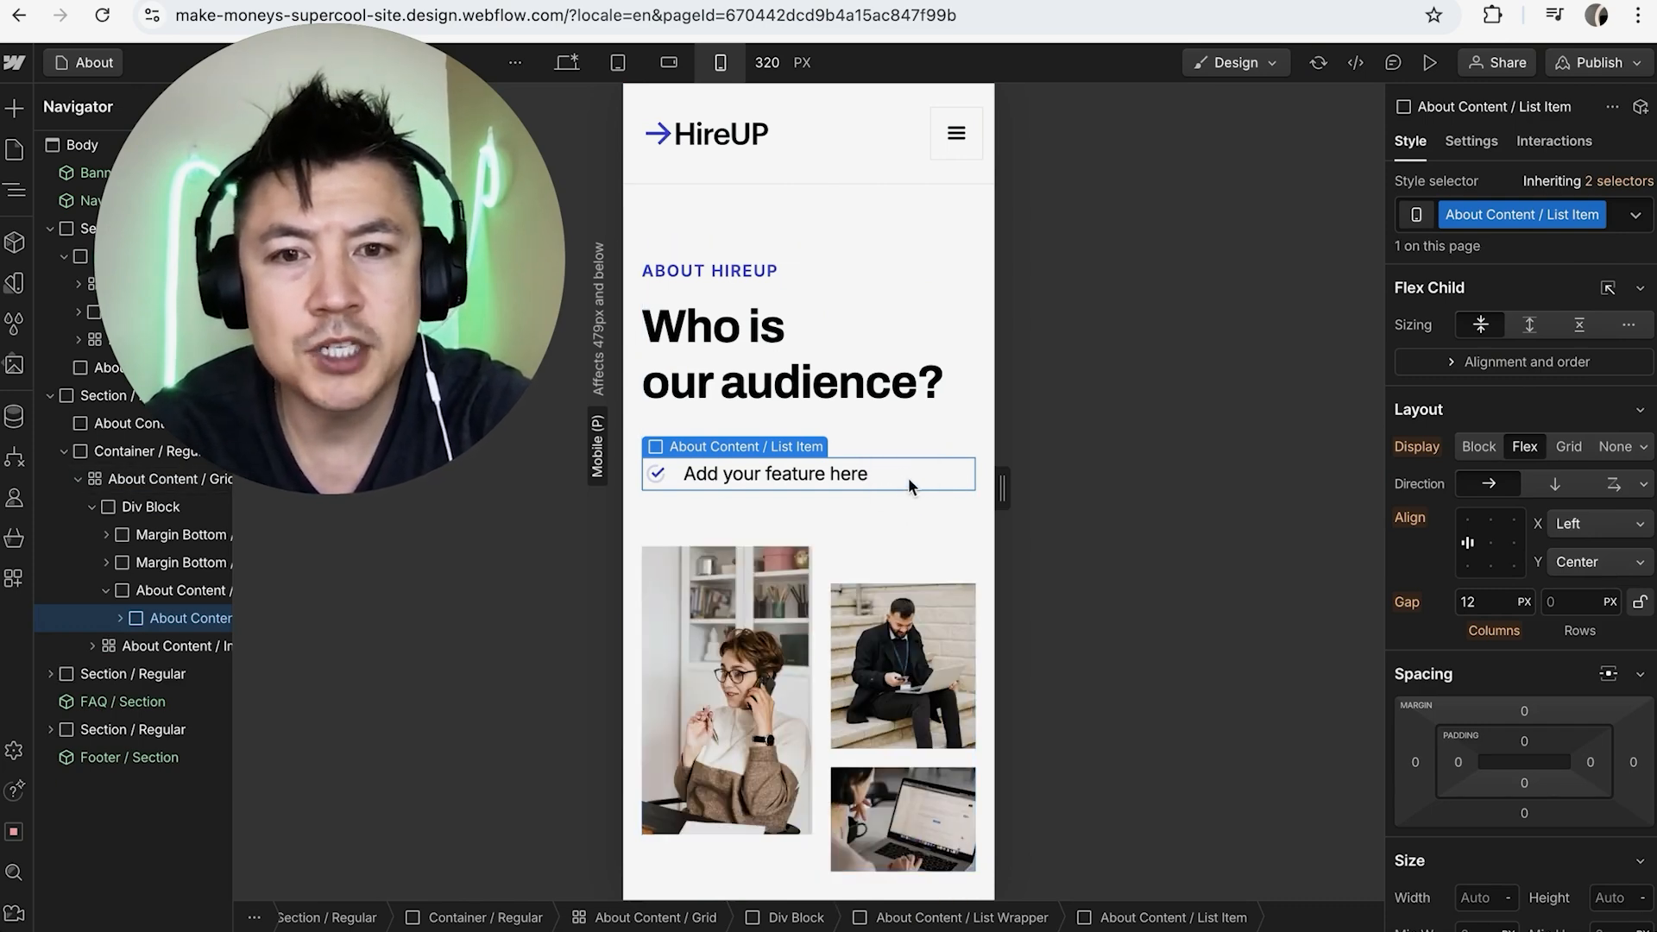
Select the Add your feature here list item in About Content for deletion.
left_click(152, 506)
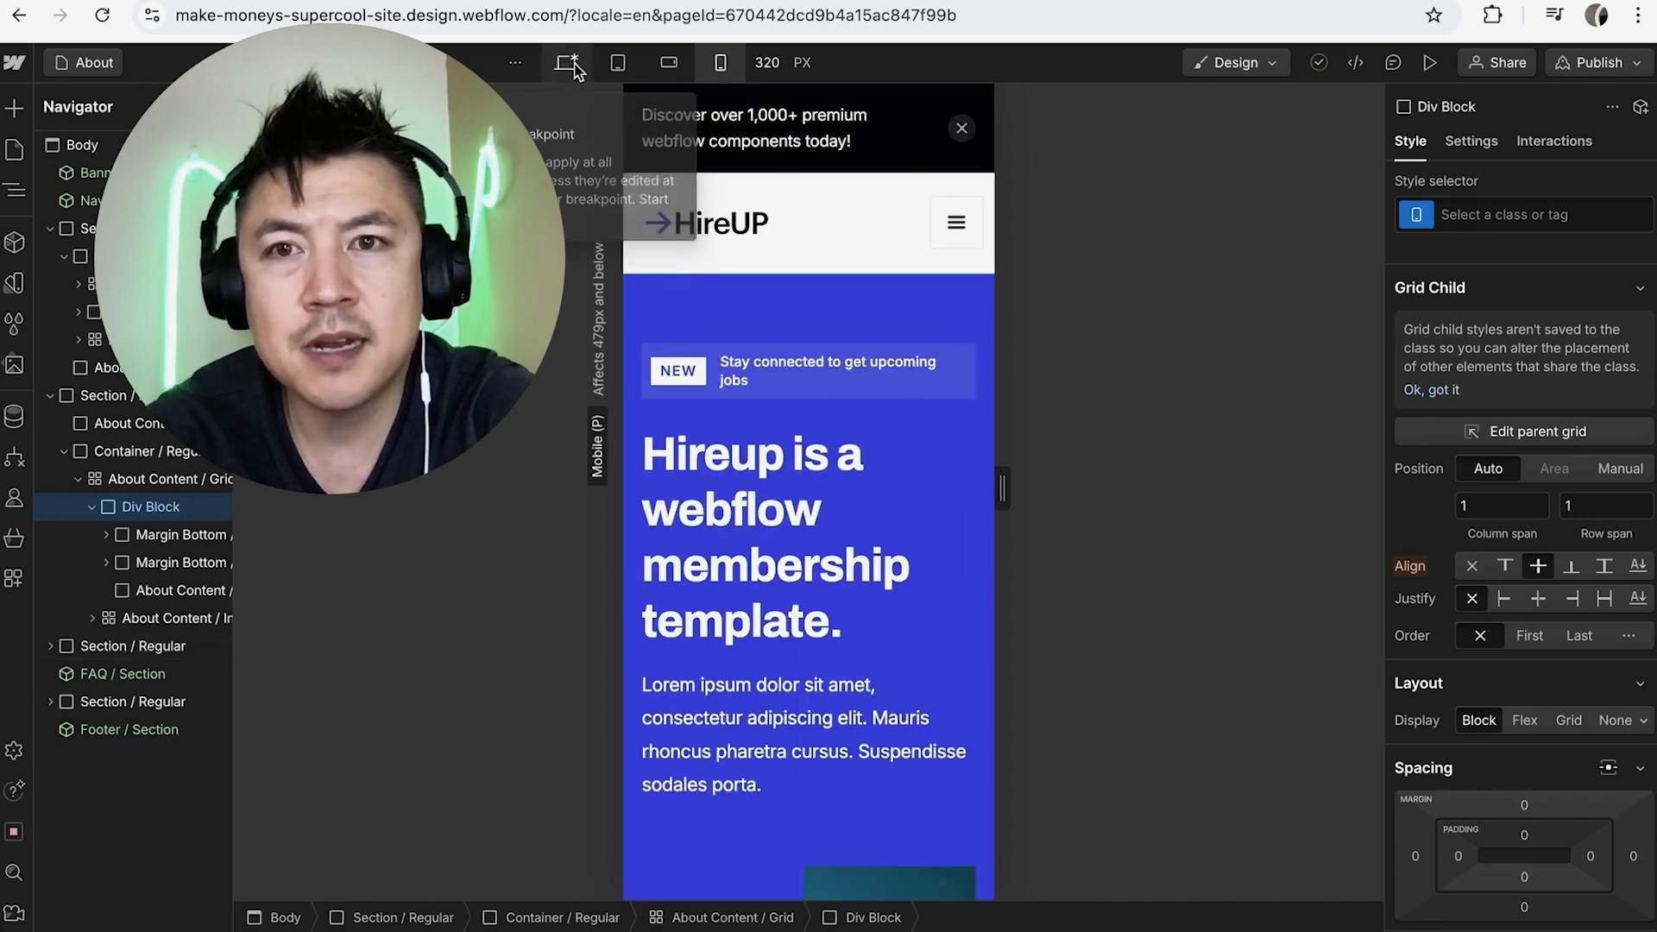
Compare the About layout at desktop, mobile portrait, tablet and mobile landscape widths.
left_click(566, 62)
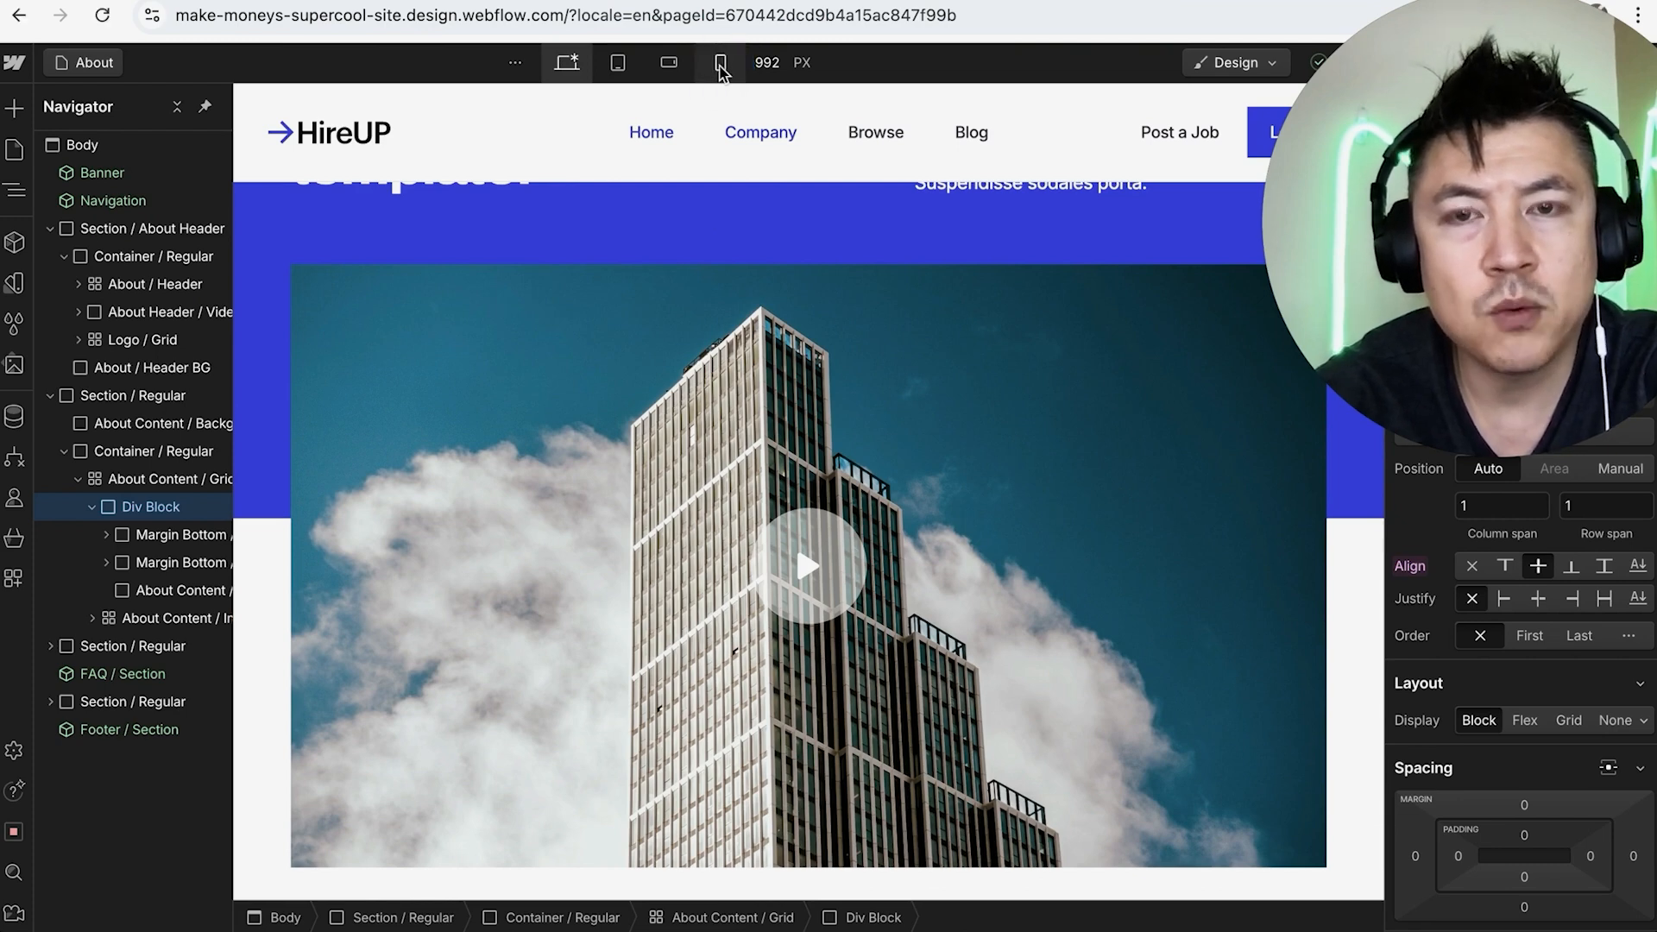
left_click(616, 63)
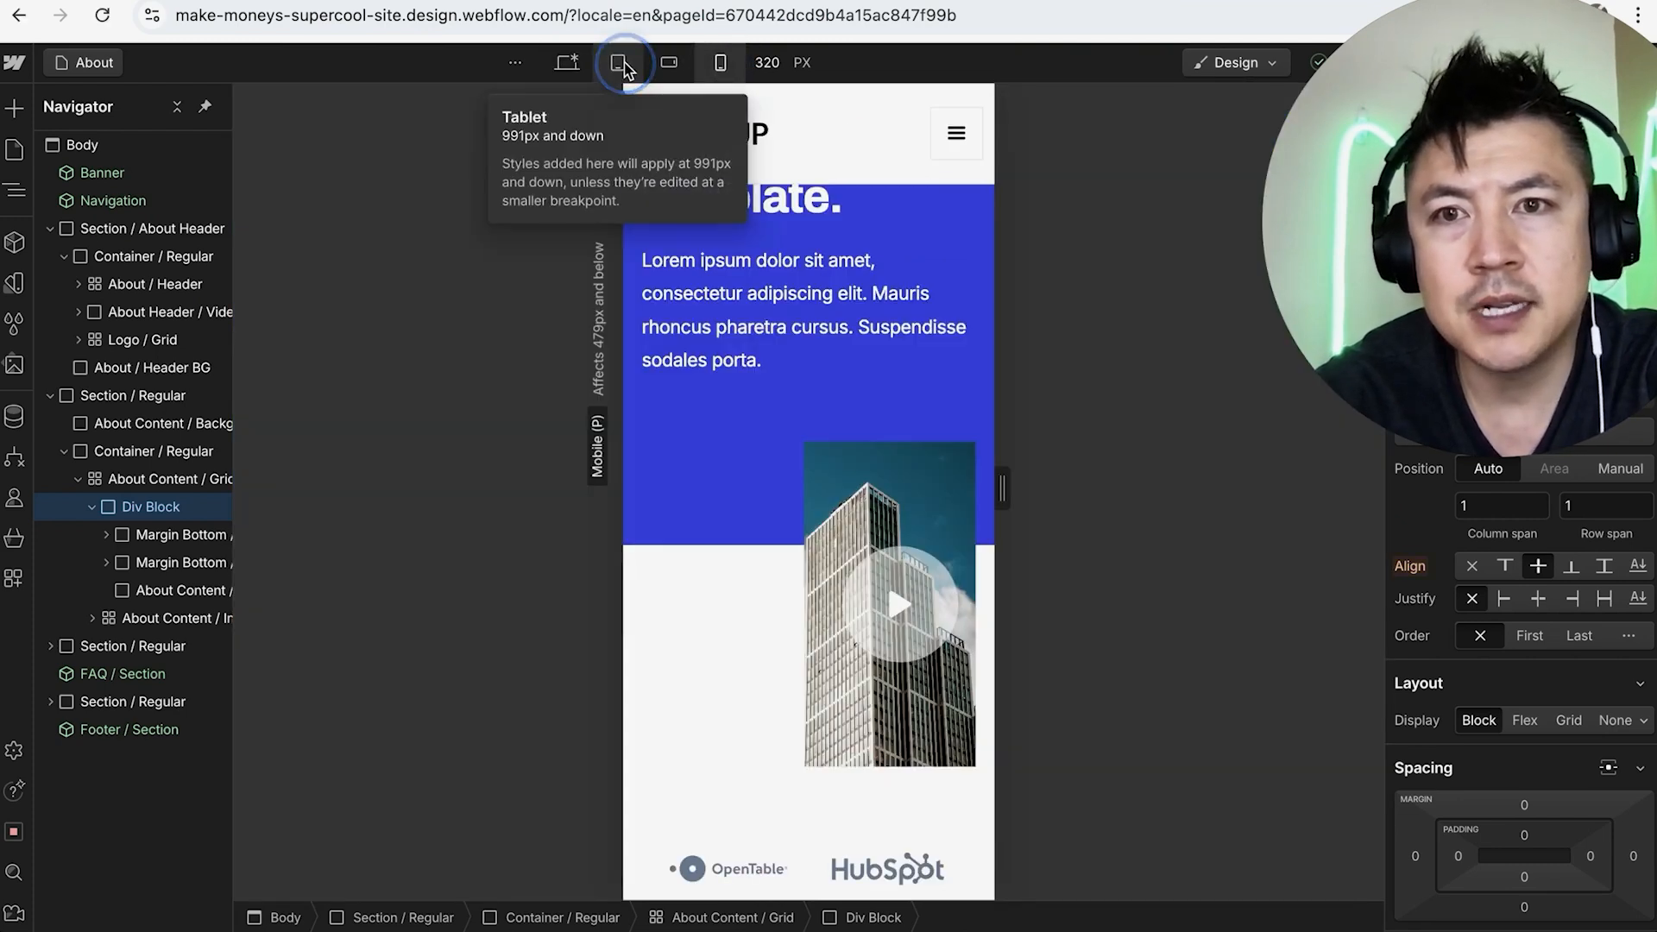
left_click(670, 62)
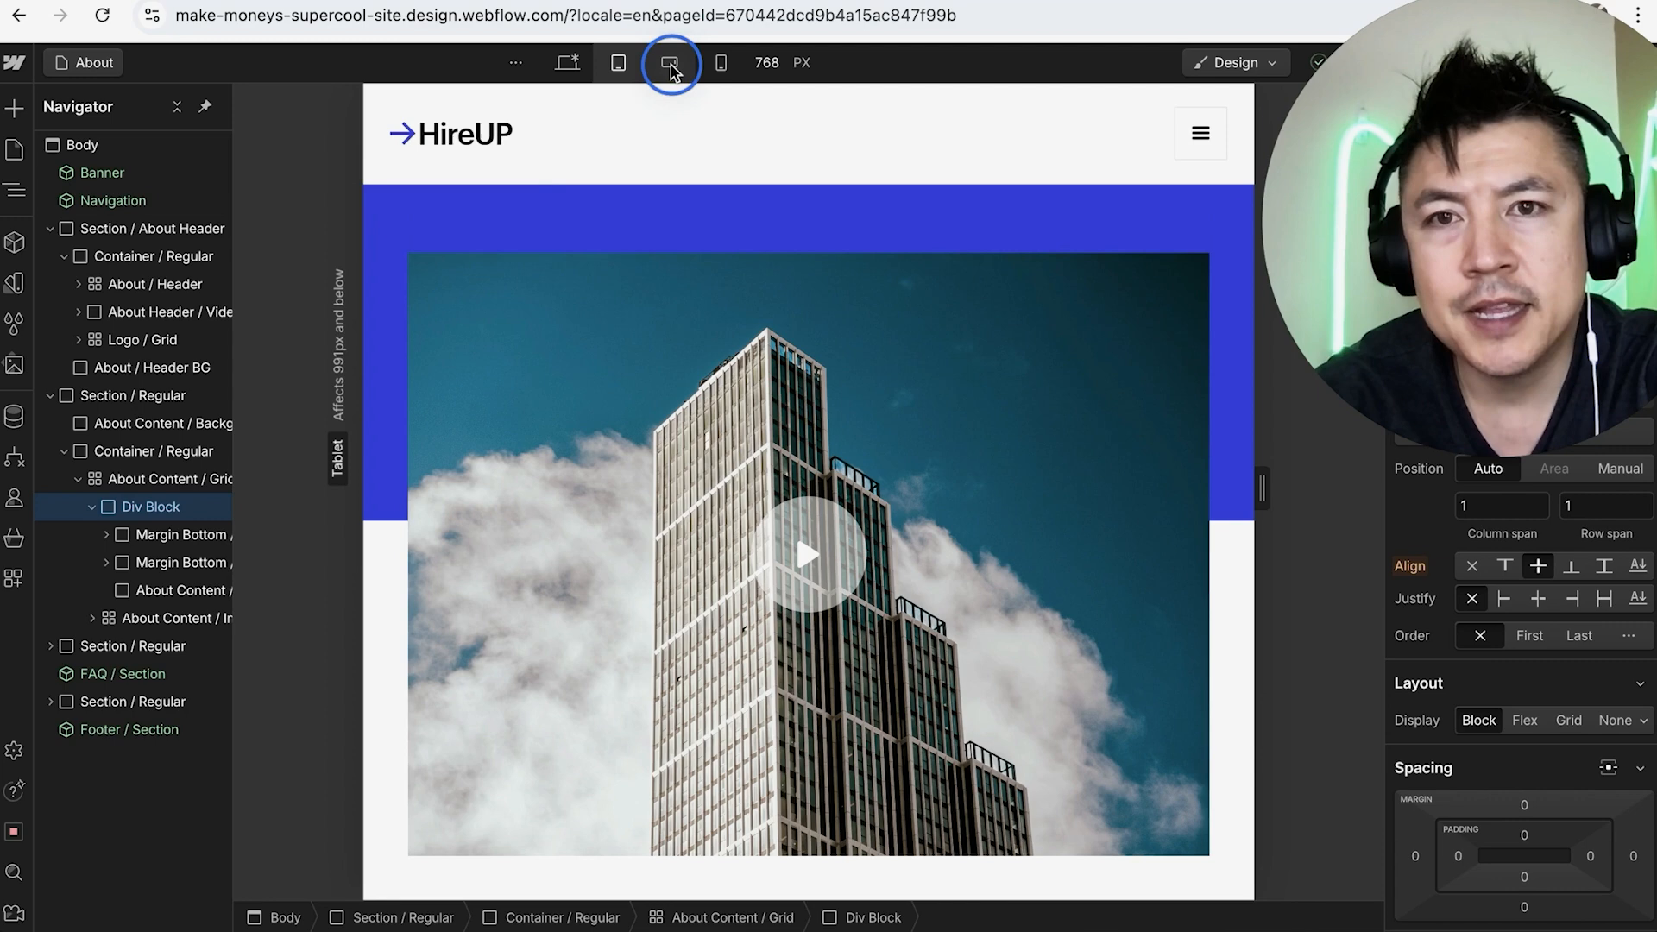
left_click(668, 62)
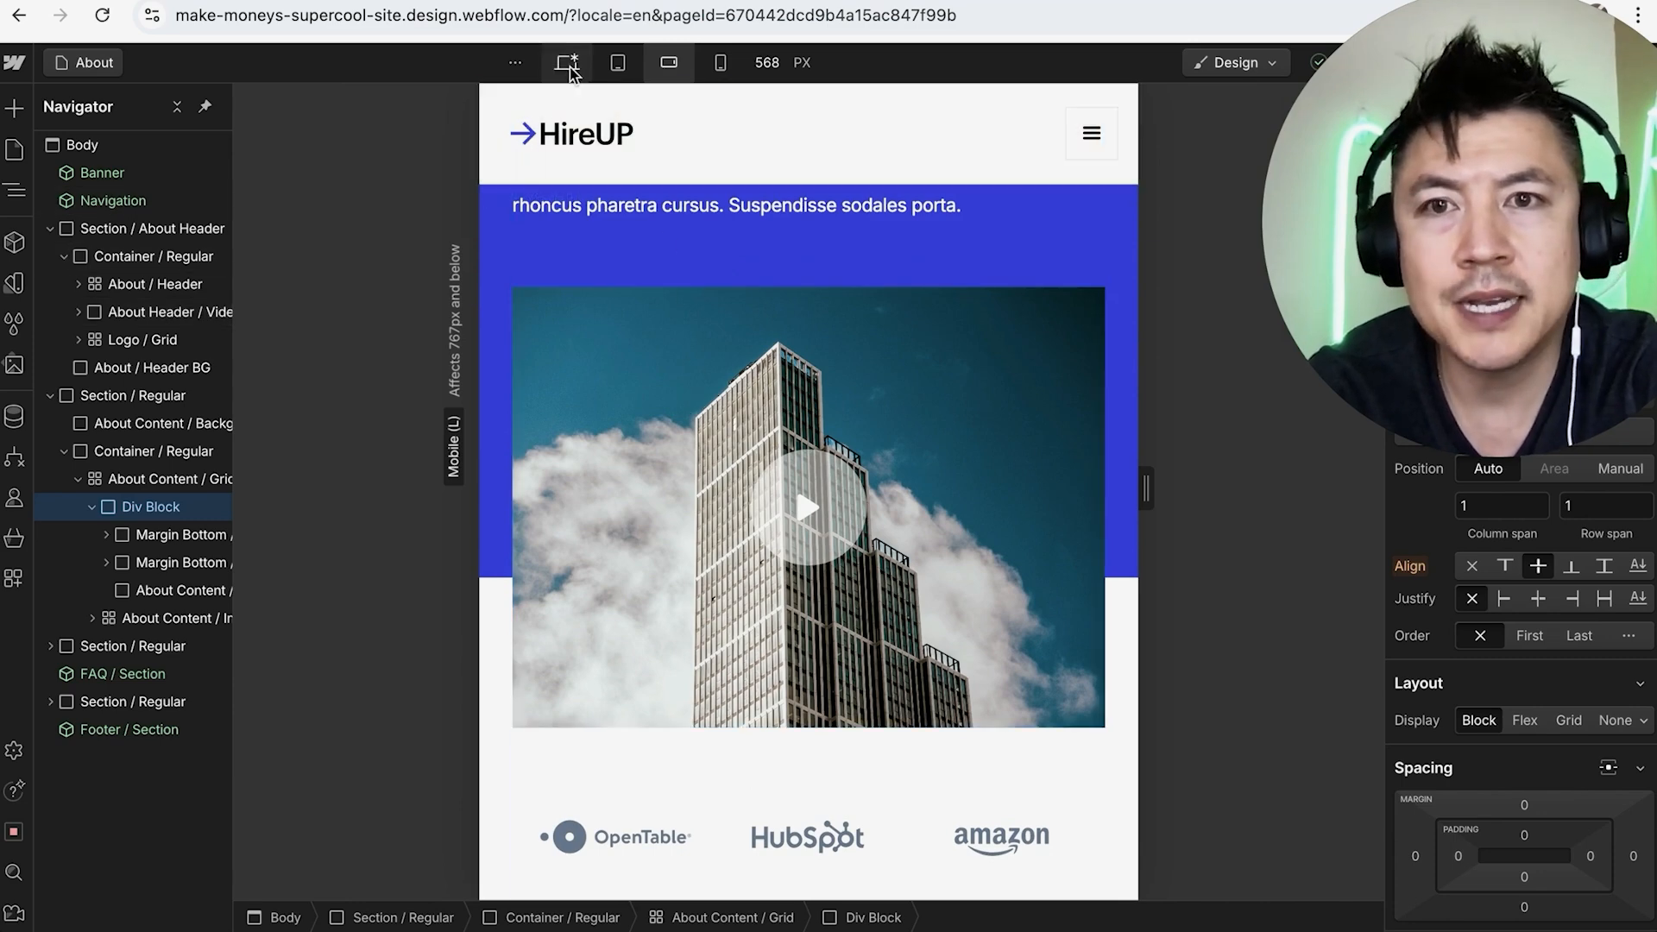
mouse_move(616, 62)
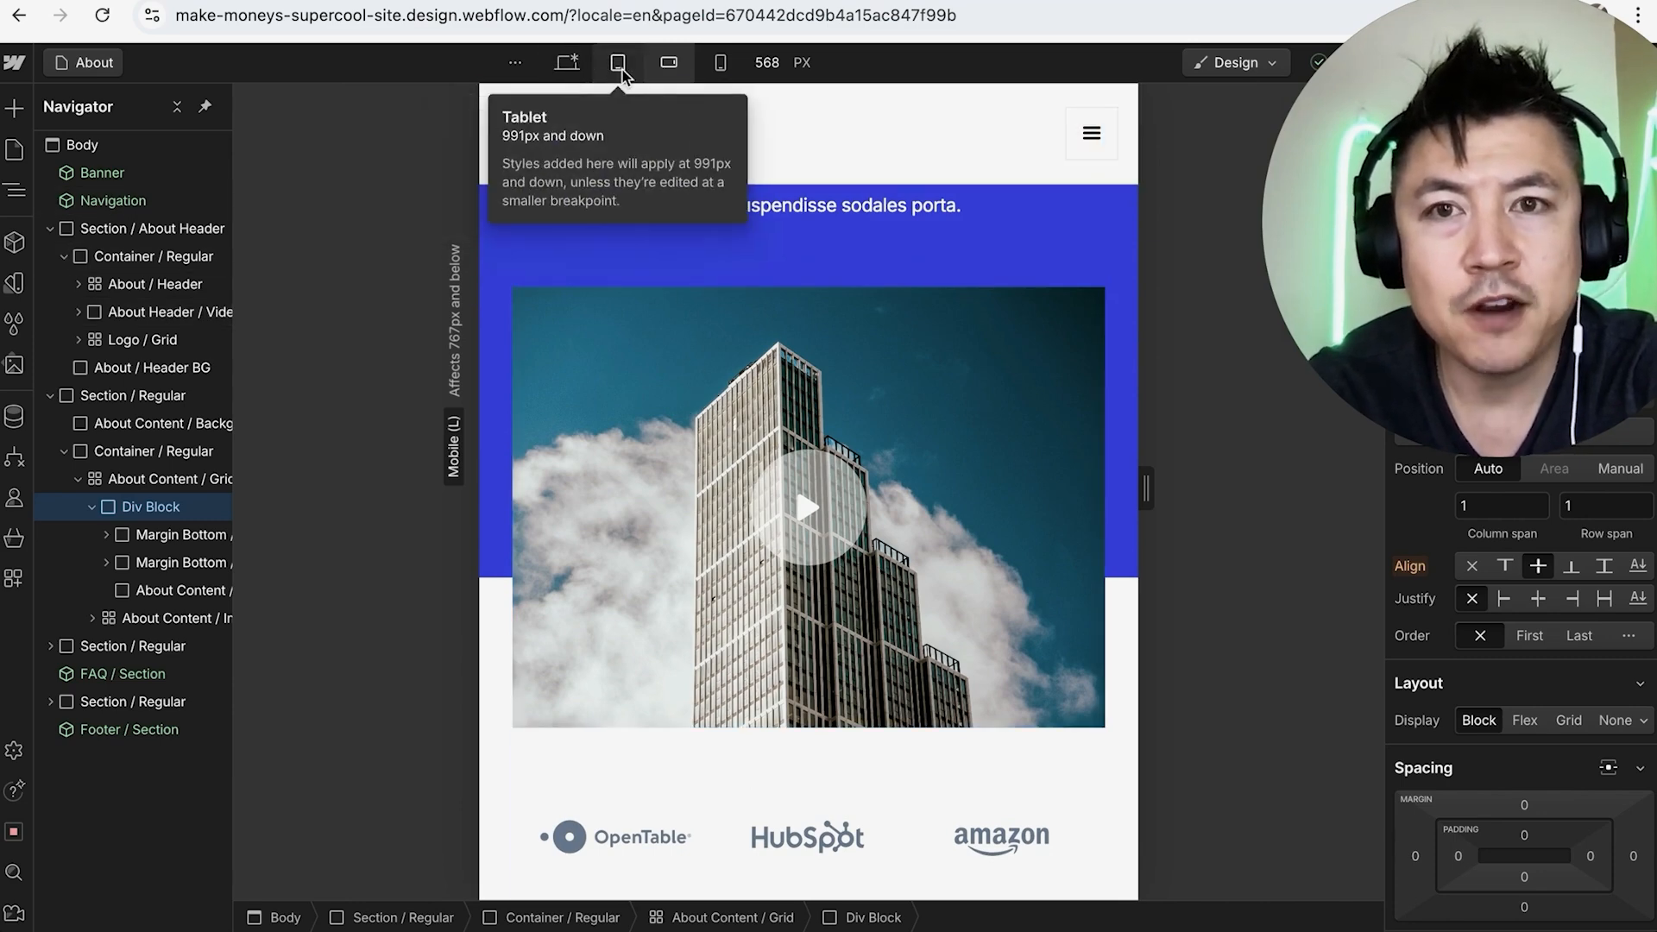
mouse_move(668, 62)
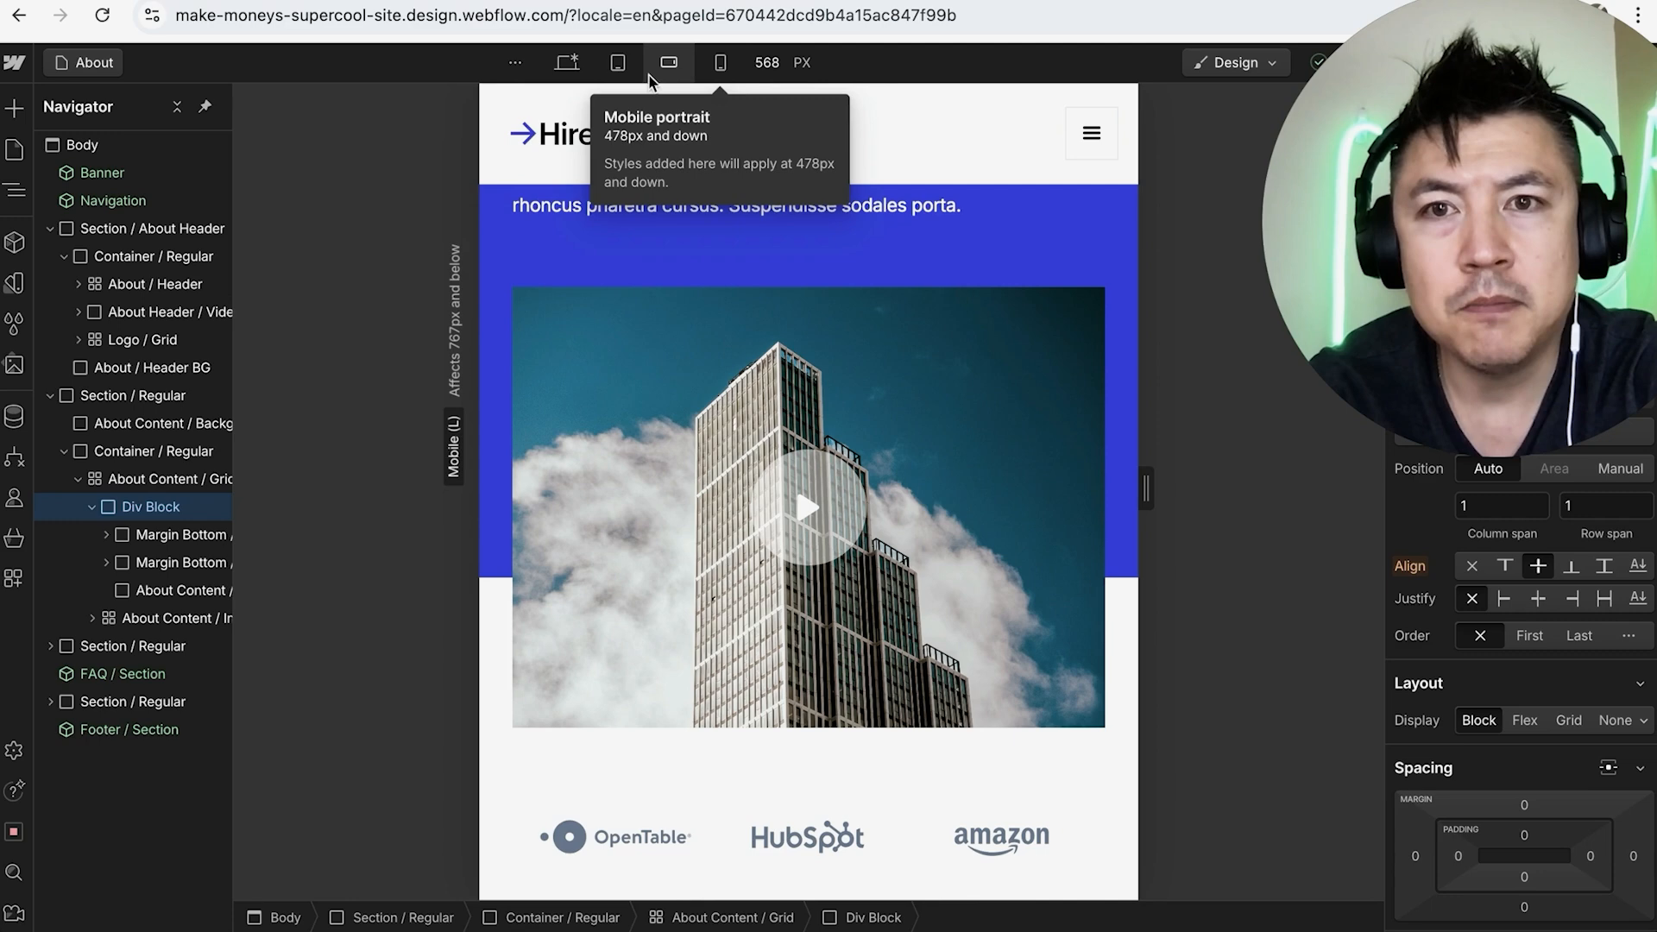